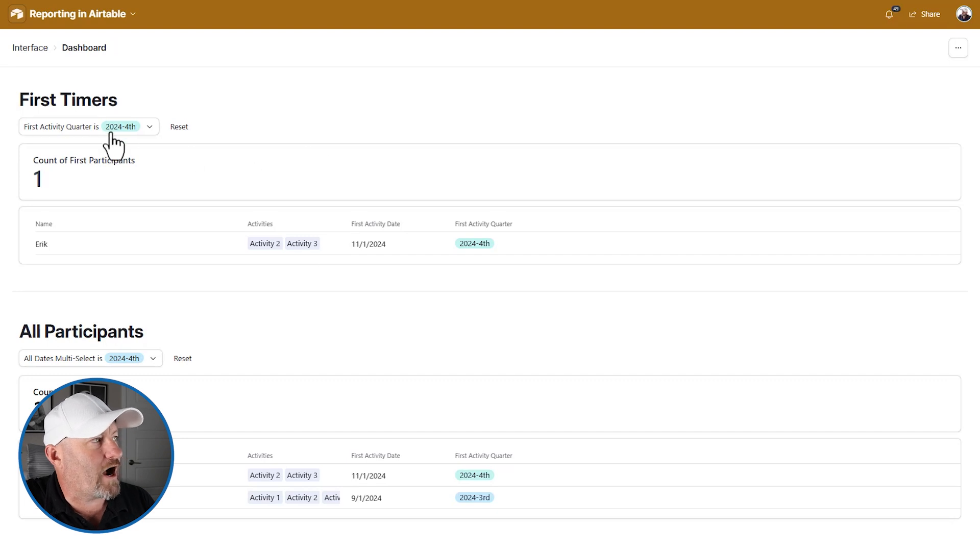
# Step: Check the First Activity Quarter and All Dates Multi-Select filter options, leaving both at 2024-4th
pyautogui.click(87, 127)
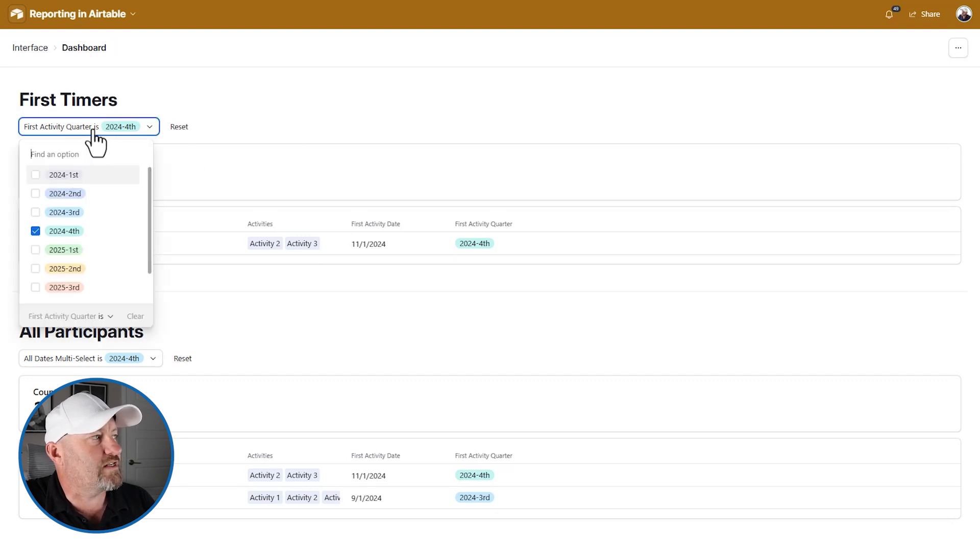
pyautogui.click(88, 127)
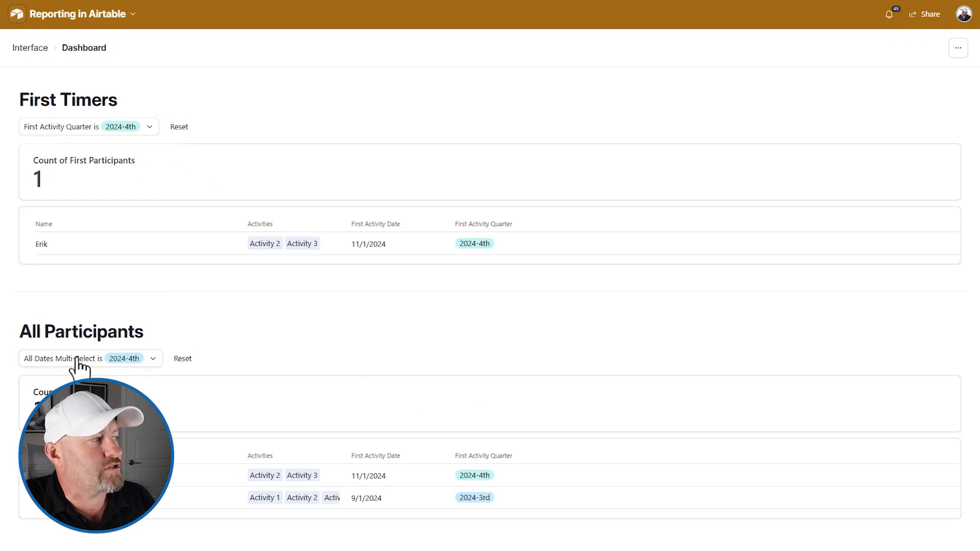
pyautogui.click(90, 359)
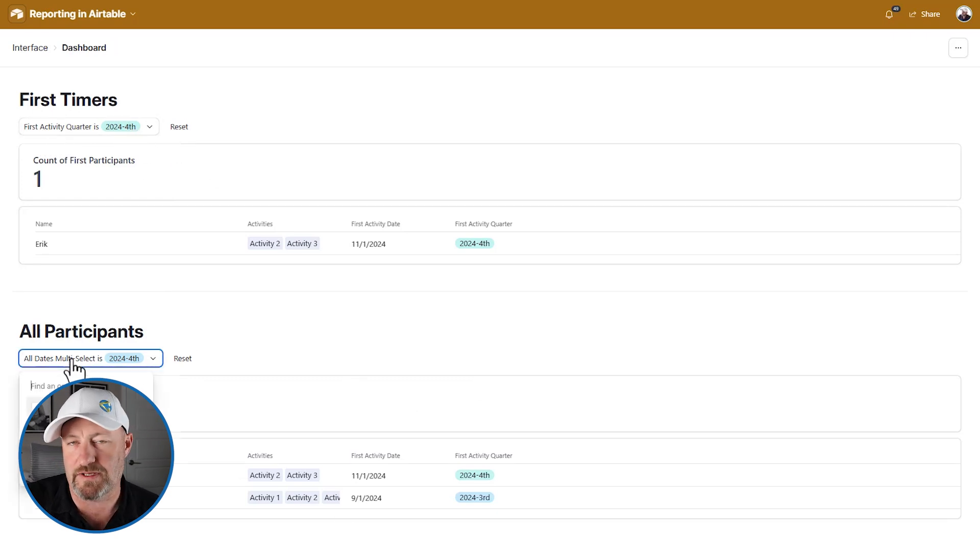
pyautogui.click(453, 392)
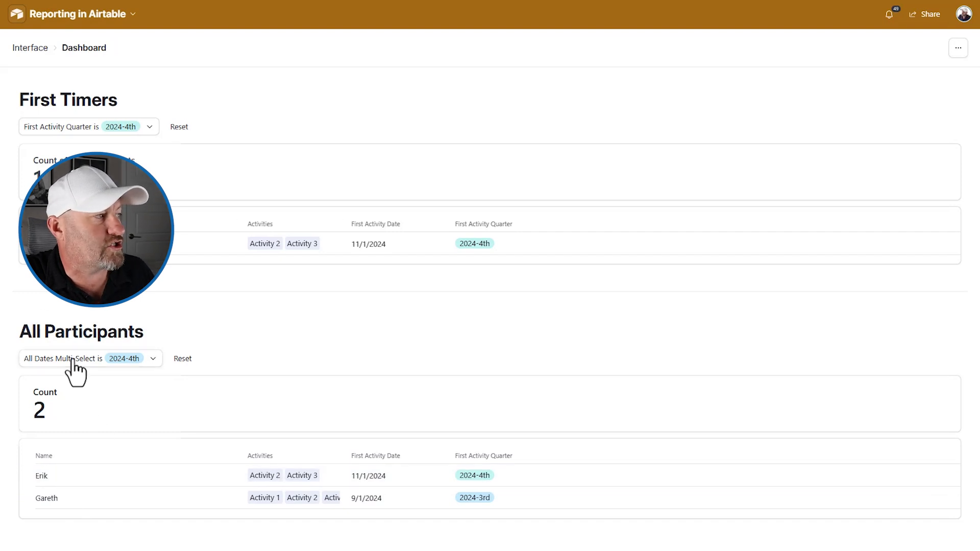
pyautogui.moveTo(278, 380)
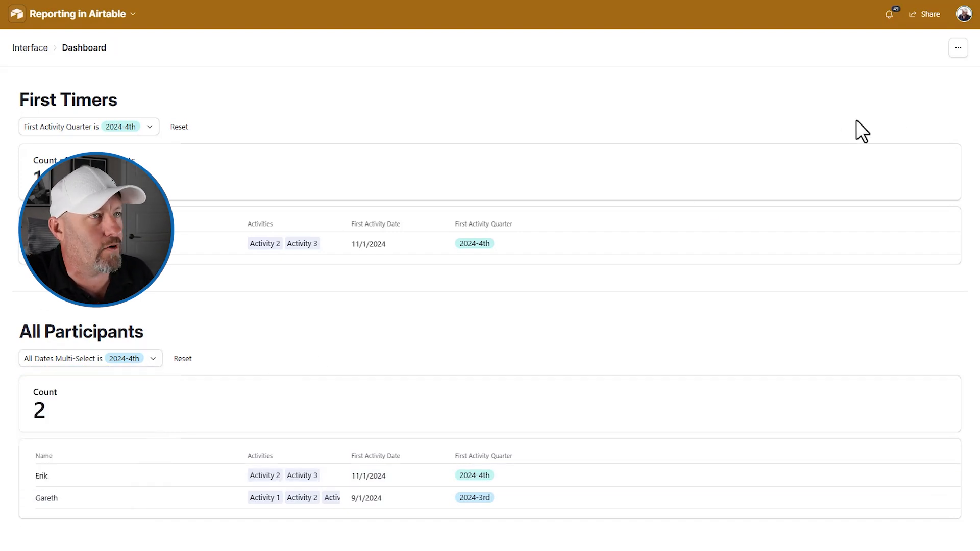
# Step: Start printing the dashboard page from its options menu, then abandon the print
pyautogui.click(958, 48)
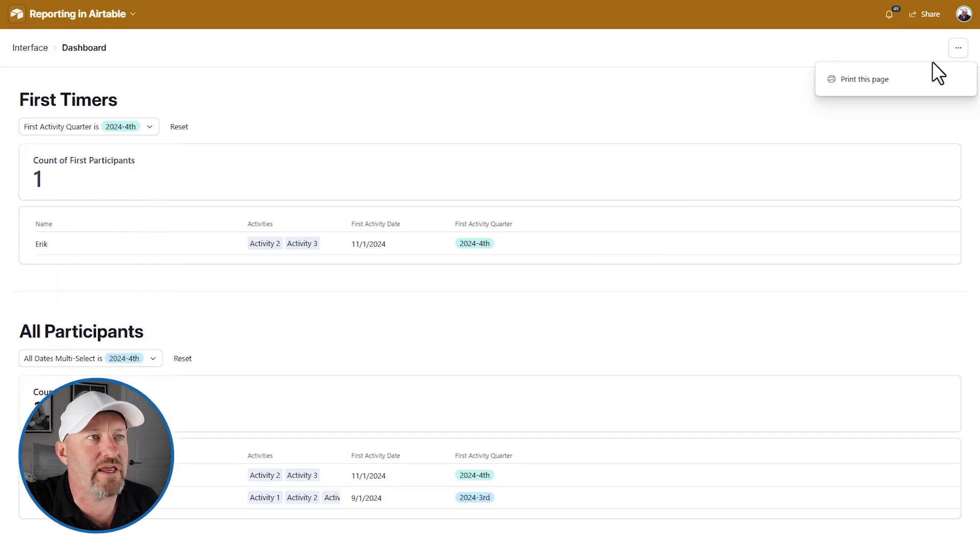
pyautogui.click(865, 79)
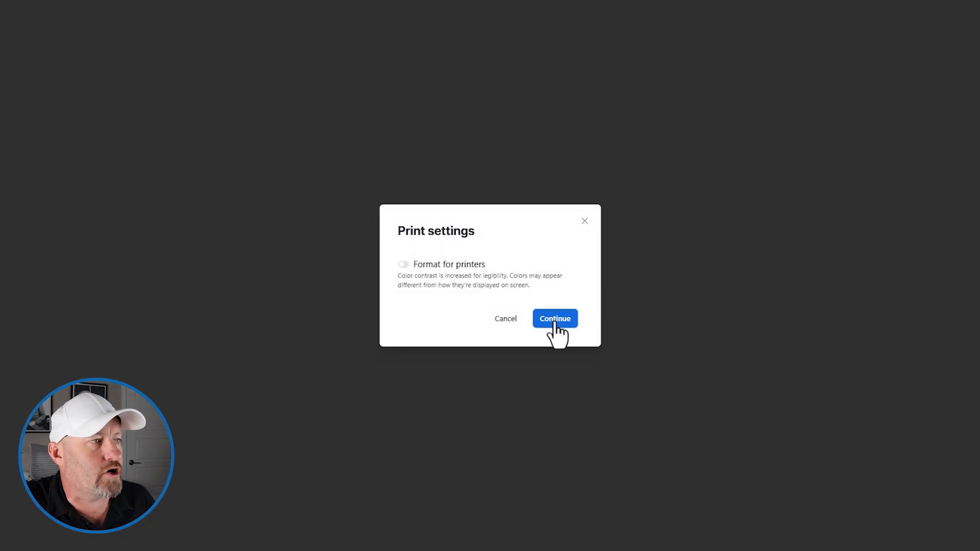
pyautogui.click(553, 318)
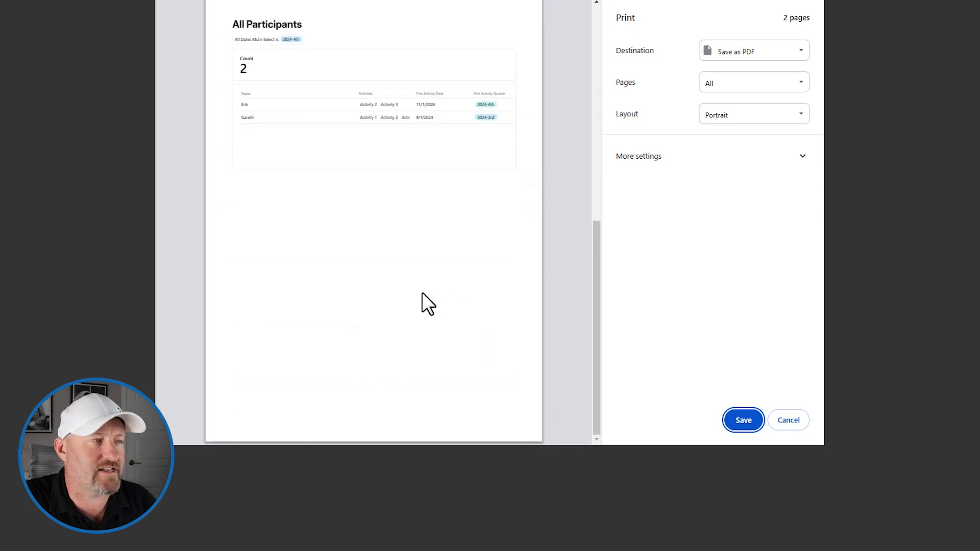
pyautogui.moveTo(598, 212)
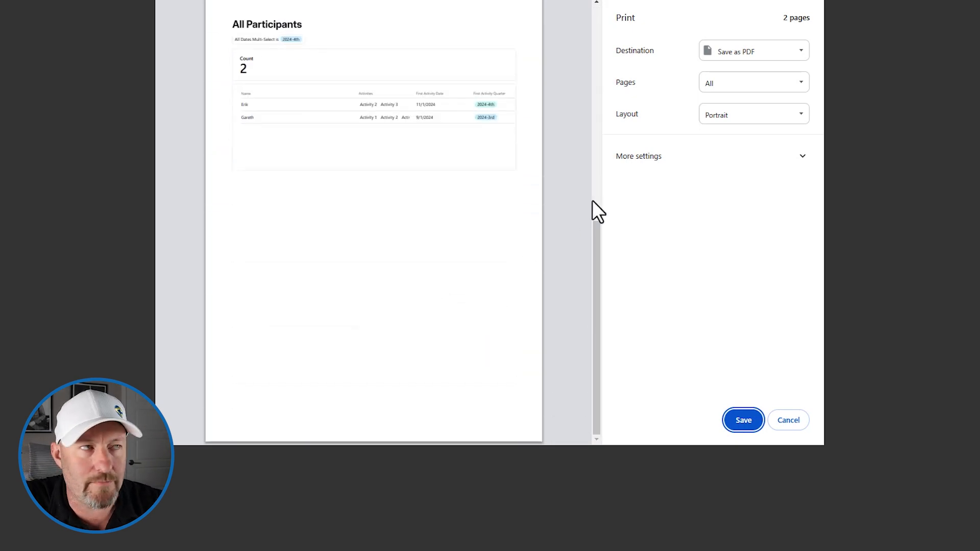
pyautogui.click(787, 420)
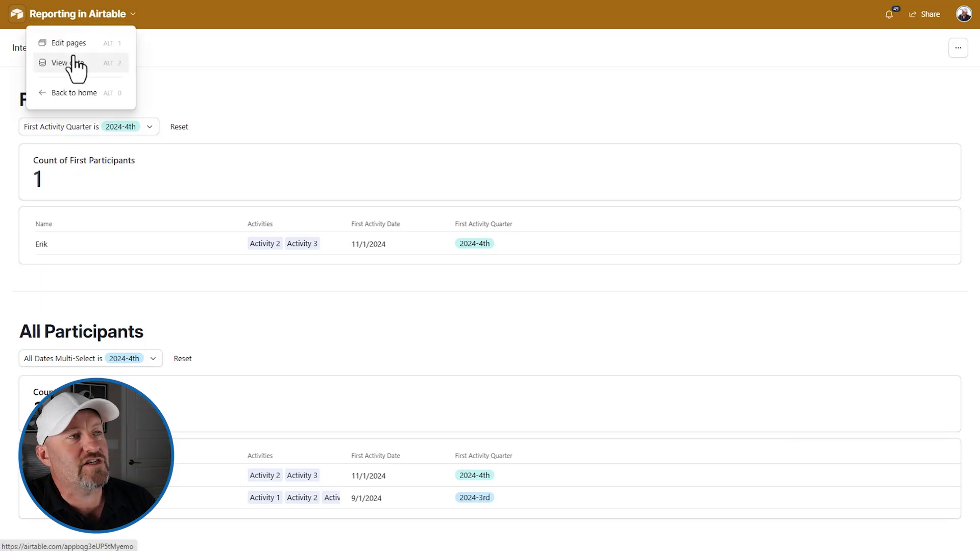
# Step: View the base's underlying data, glance at the Activities table, and settle on the People table
pyautogui.click(62, 62)
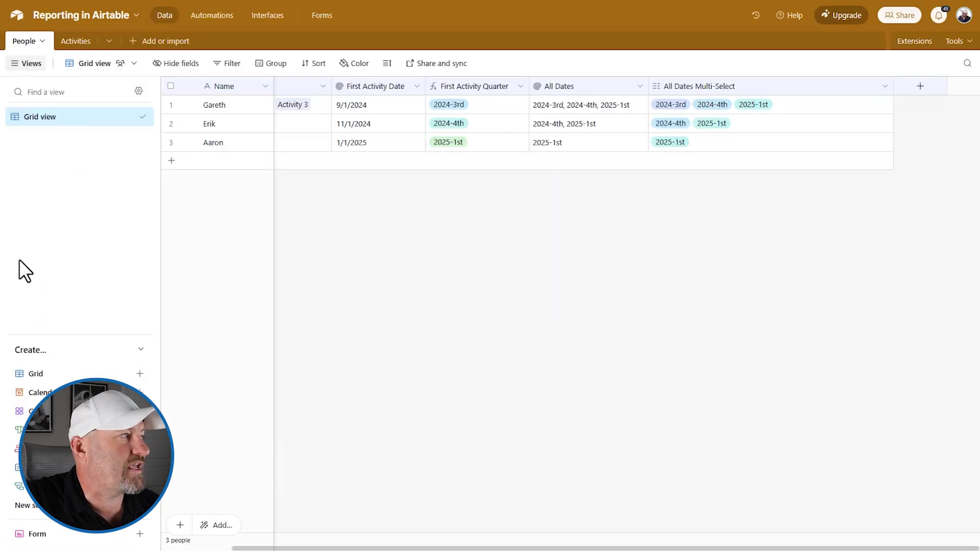
pyautogui.moveTo(91, 59)
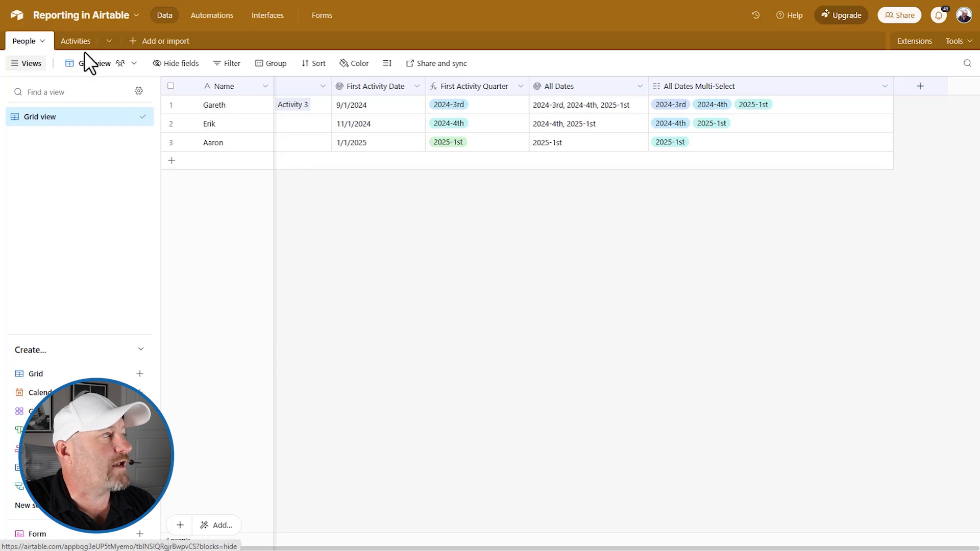
pyautogui.click(74, 41)
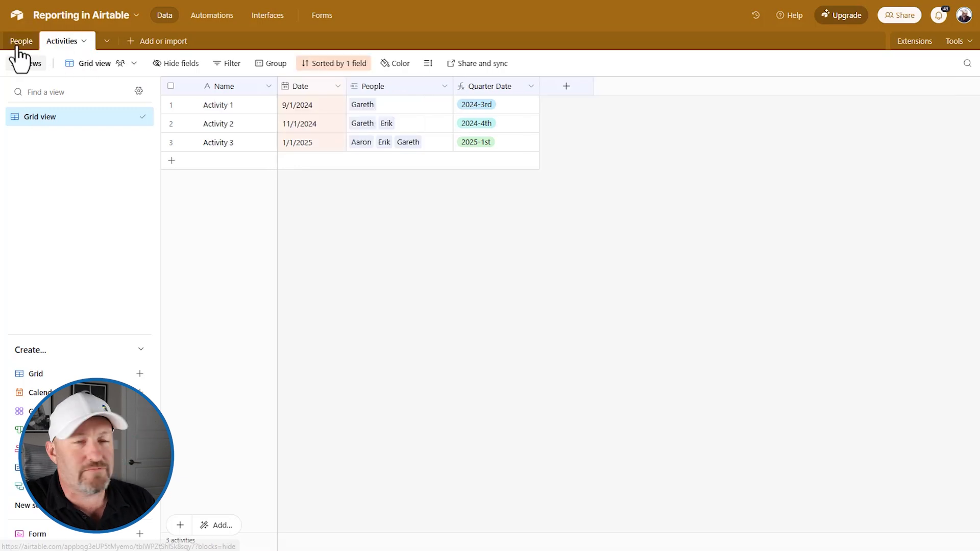
pyautogui.click(20, 41)
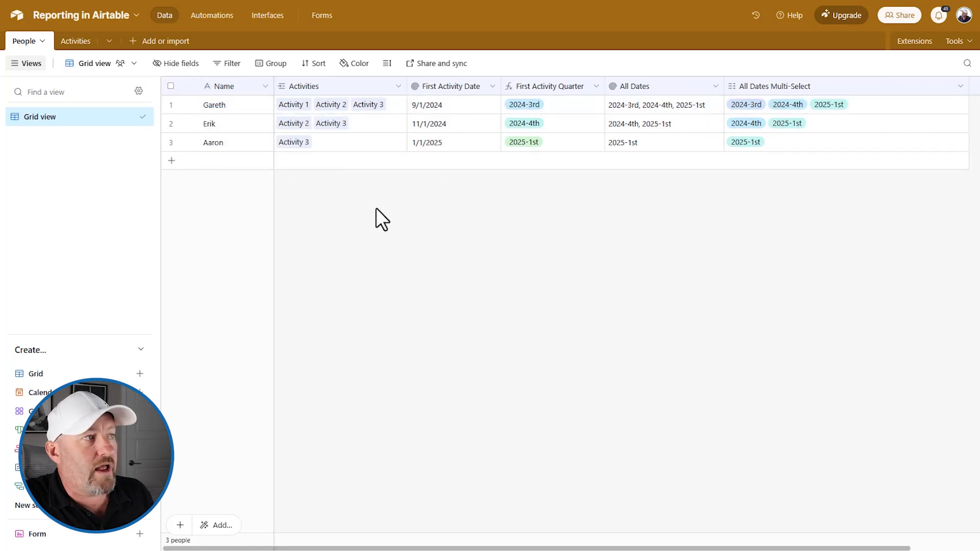
pyautogui.moveTo(369, 112)
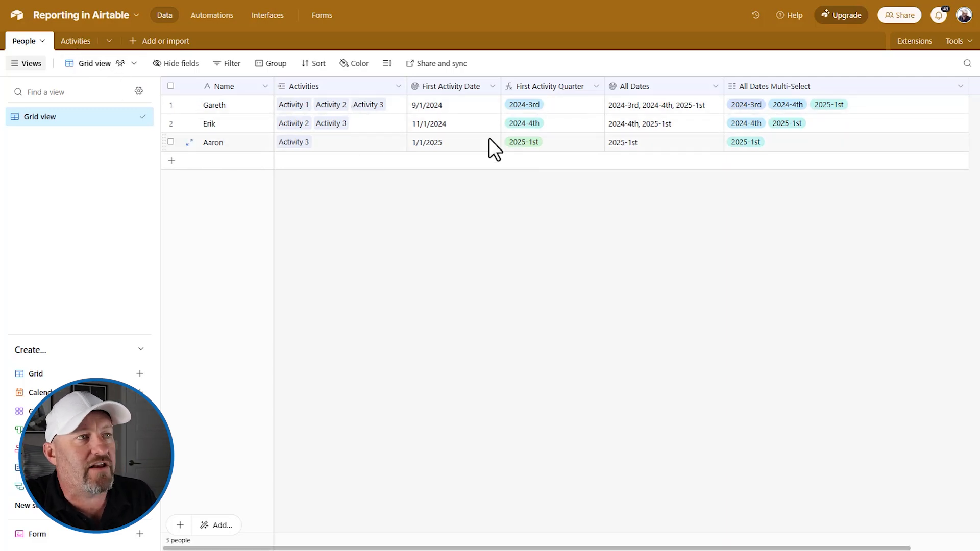
pyautogui.moveTo(556, 150)
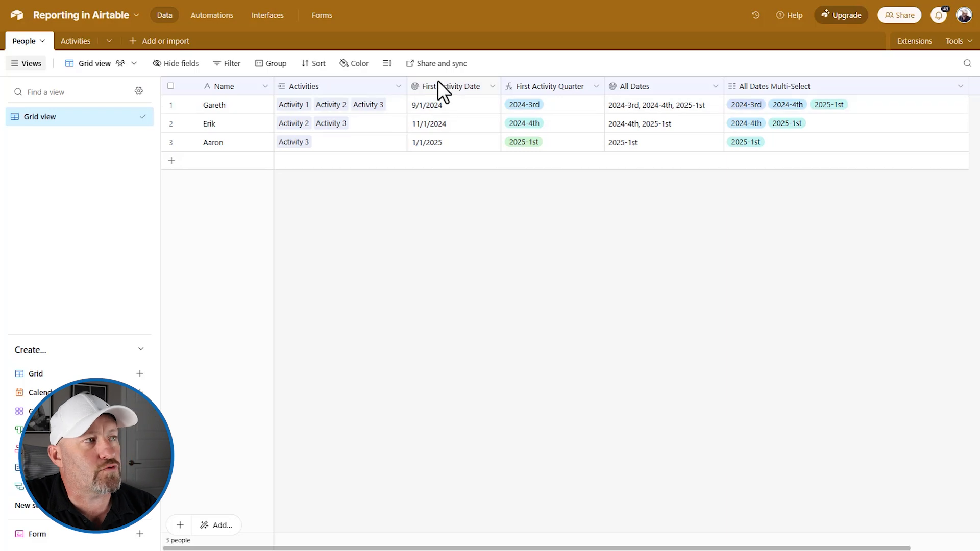
# Step: Confirm First Activity Date rolls up the MIN date, expand Gareth's activities, and bring up First Activity Quarter's formula
pyautogui.click(450, 86)
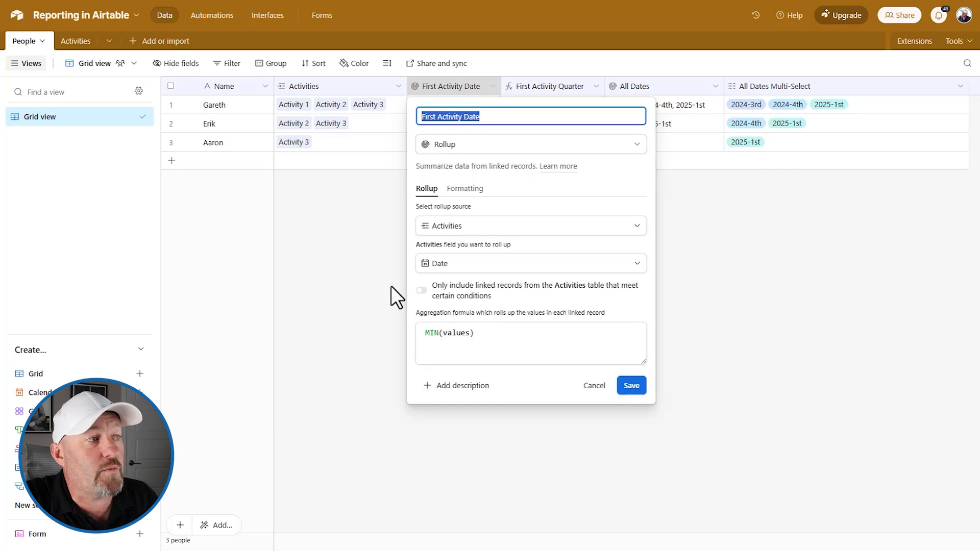
pyautogui.moveTo(449, 303)
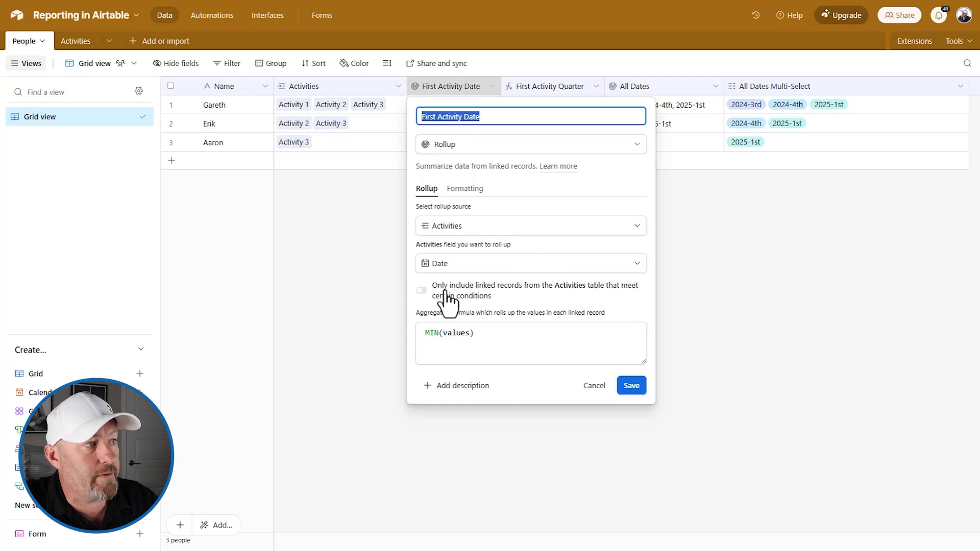
pyautogui.click(631, 386)
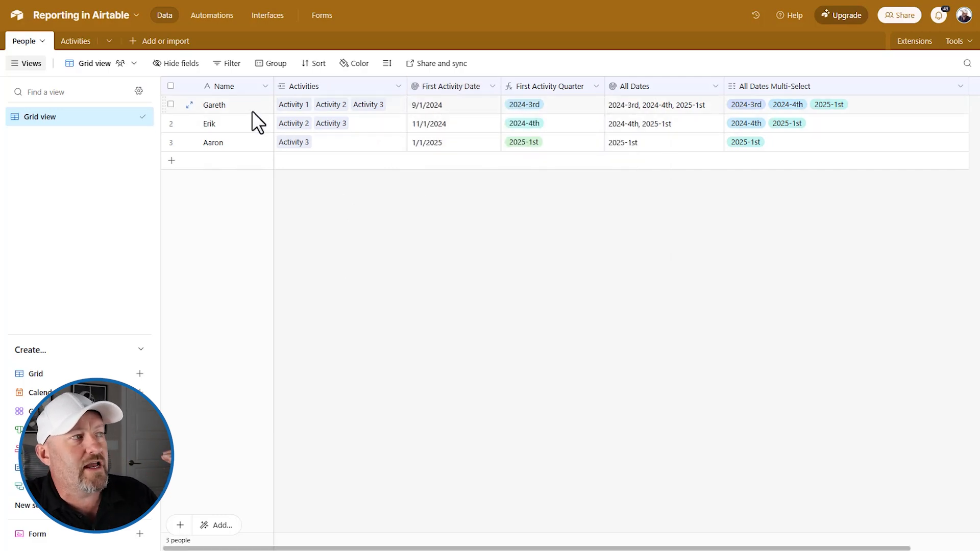
pyautogui.click(339, 104)
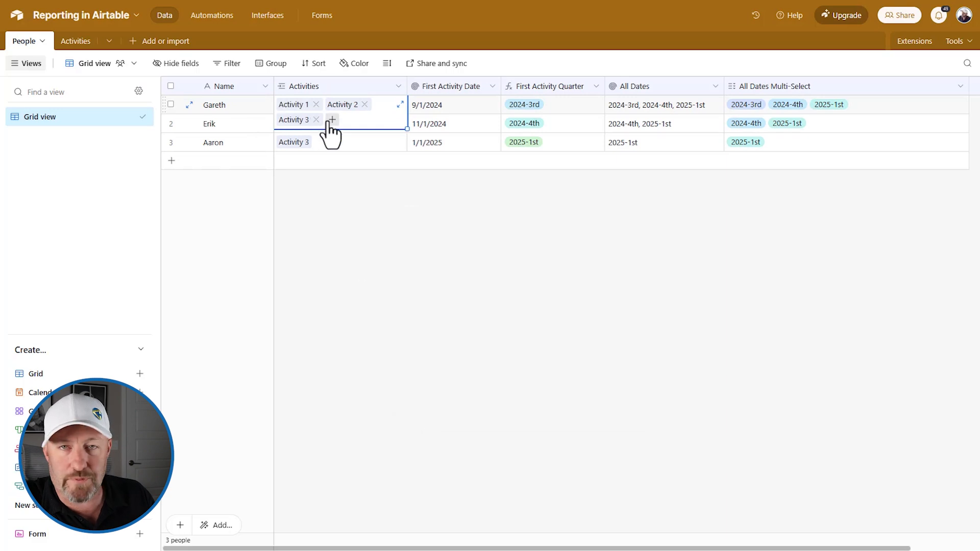
pyautogui.moveTo(446, 121)
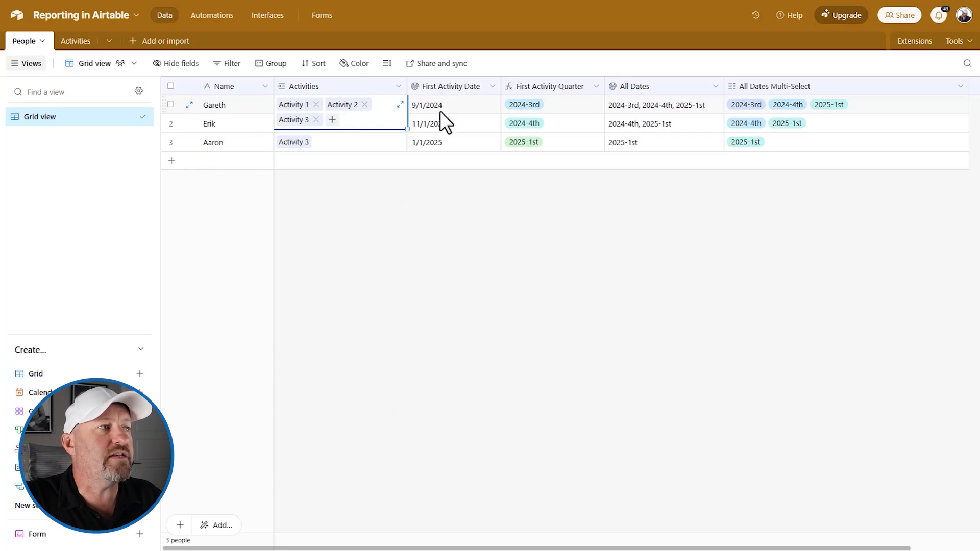
pyautogui.click(453, 105)
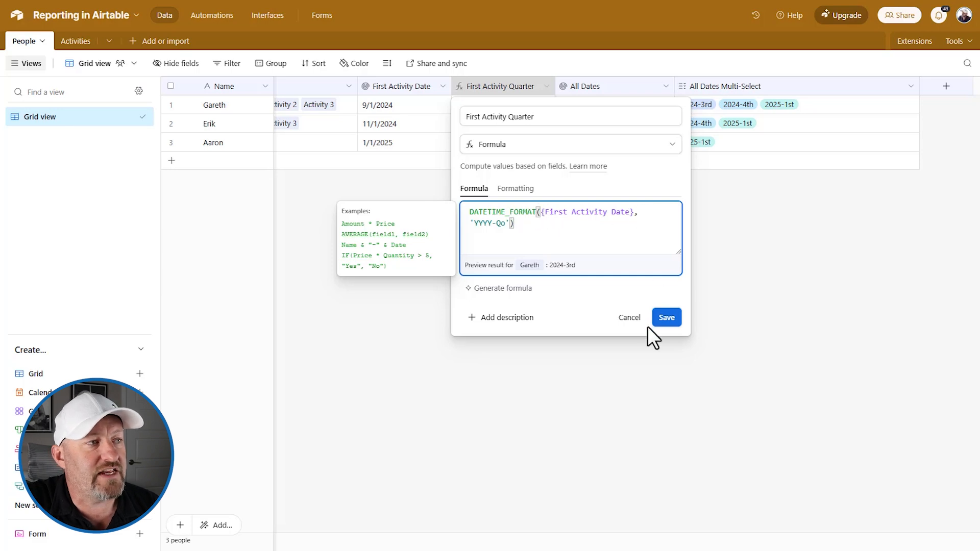
# Step: Compare Erik's first activity date to its quarter, then reopen the First Activity Quarter 'YYYY-Qo' formula settings
pyautogui.click(666, 317)
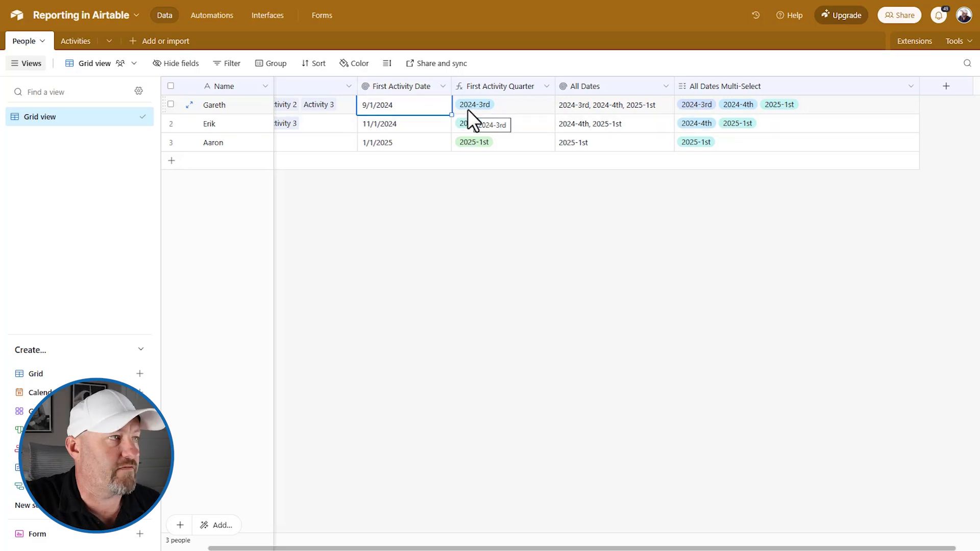
pyautogui.click(403, 123)
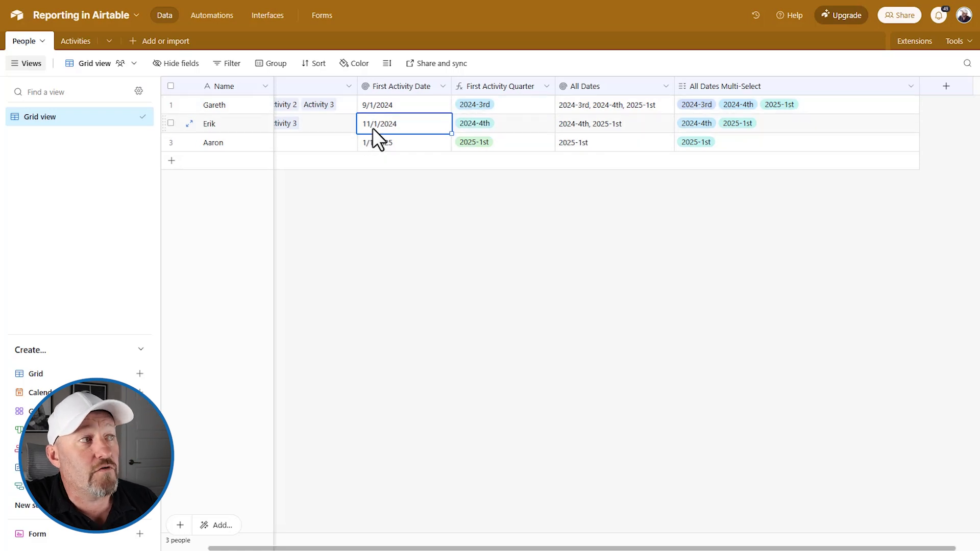
pyautogui.moveTo(488, 136)
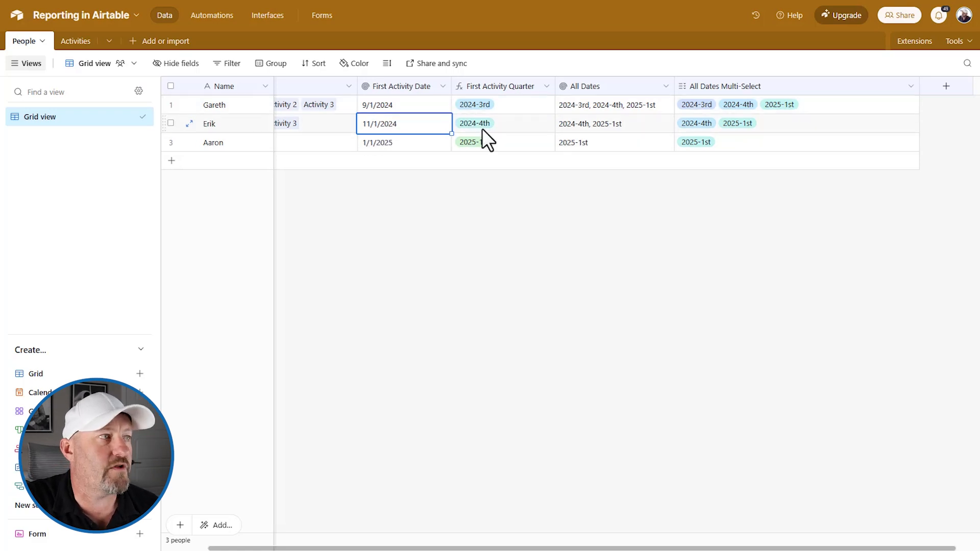
pyautogui.click(502, 123)
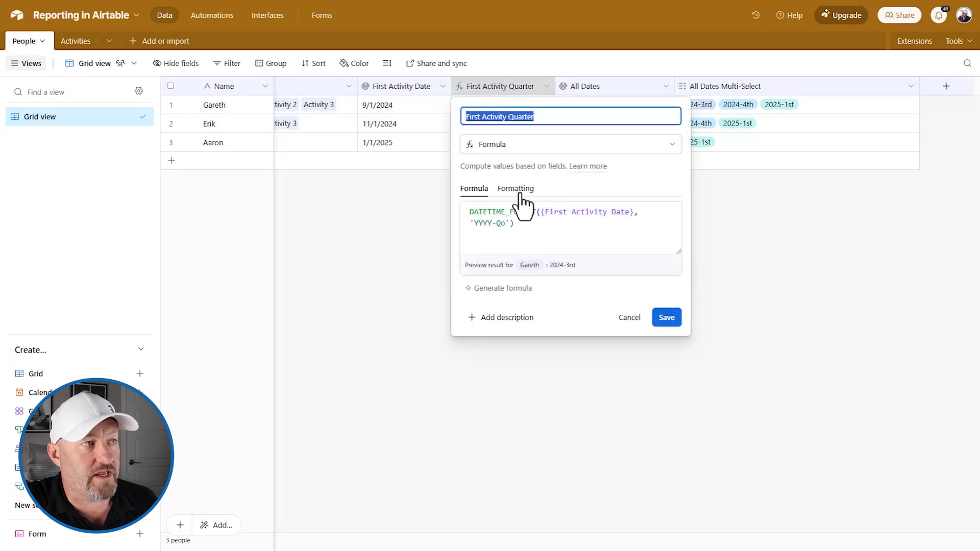
# Step: Confirm First Activity Quarter outputs single-select options, then bring up the All Dates ARRAYUNIQUE rollup settings
pyautogui.click(515, 188)
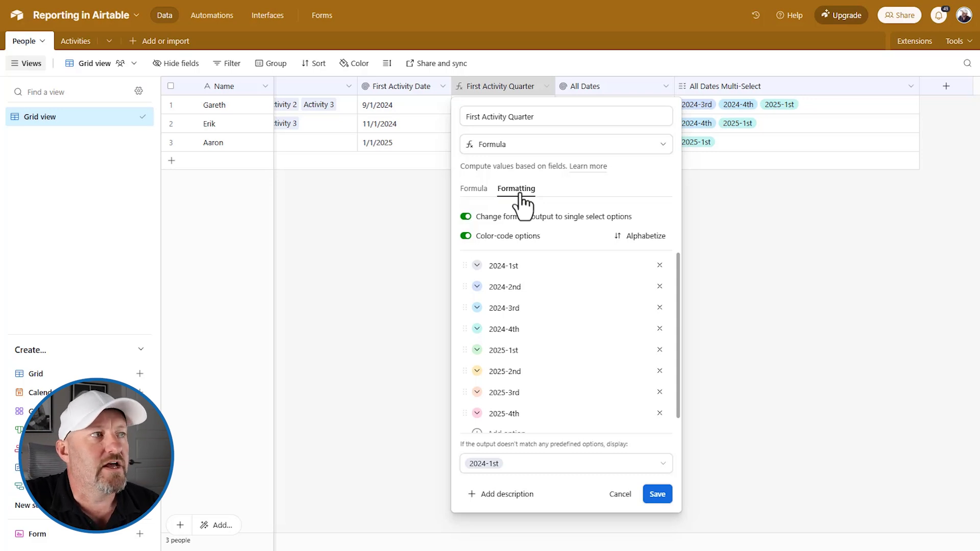
pyautogui.click(474, 187)
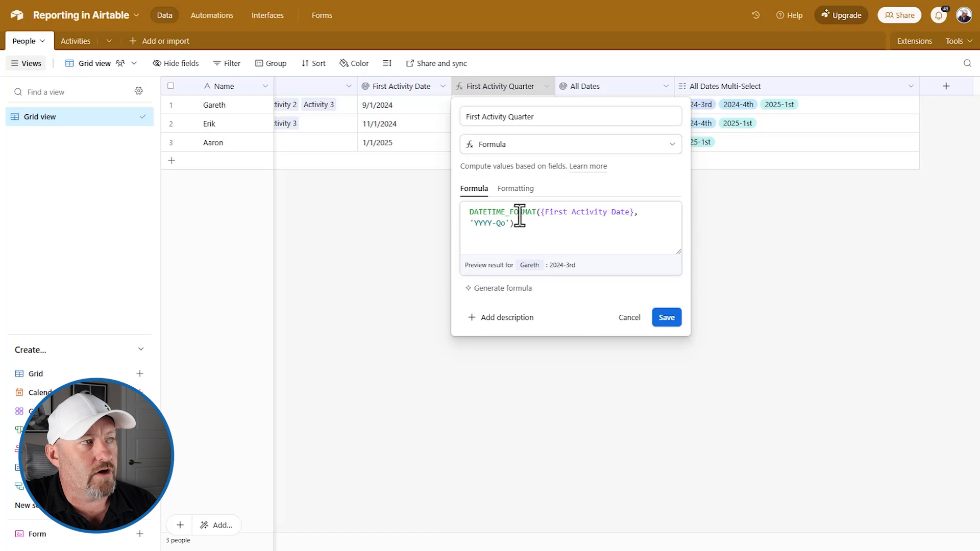
pyautogui.click(515, 188)
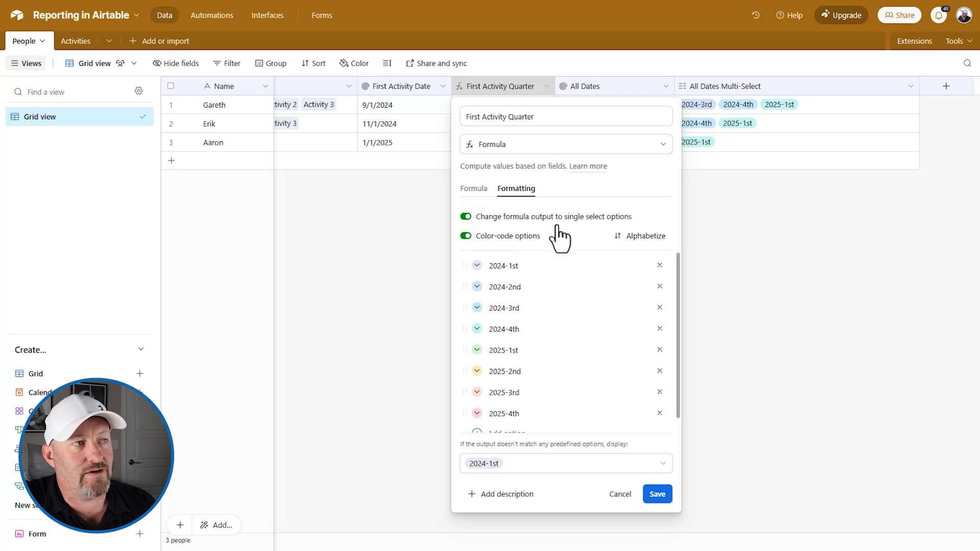
pyautogui.moveTo(492, 253)
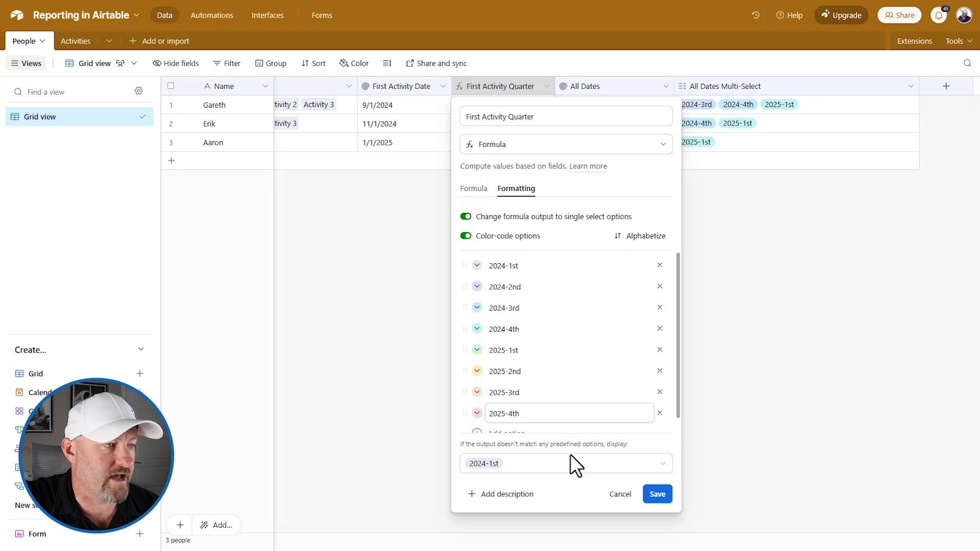
pyautogui.click(657, 494)
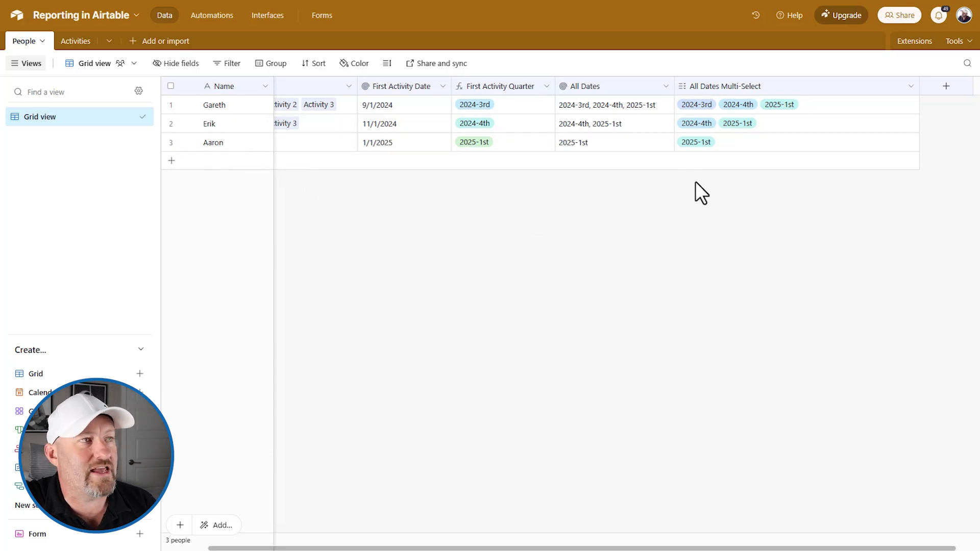
pyautogui.click(613, 105)
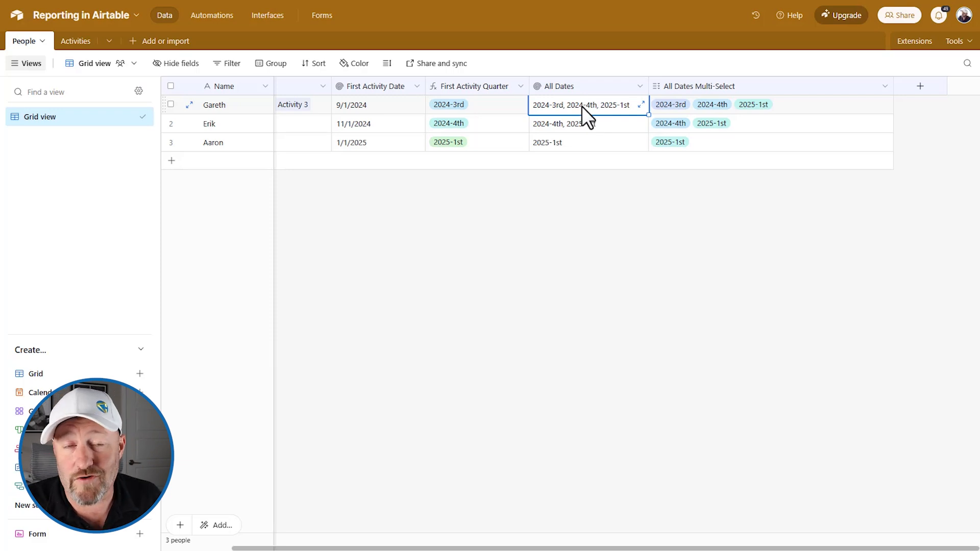
pyautogui.click(639, 86)
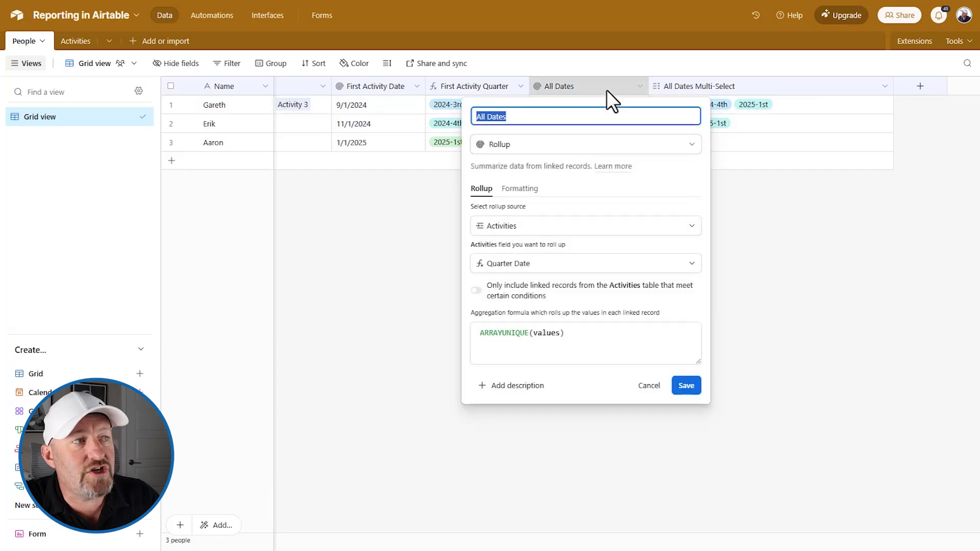
# Step: Confirm All Dates Multi-Select offers 2024-3rd, 2024-4th and 2025-1st, then select Gareth's quarter tags cell
pyautogui.click(520, 188)
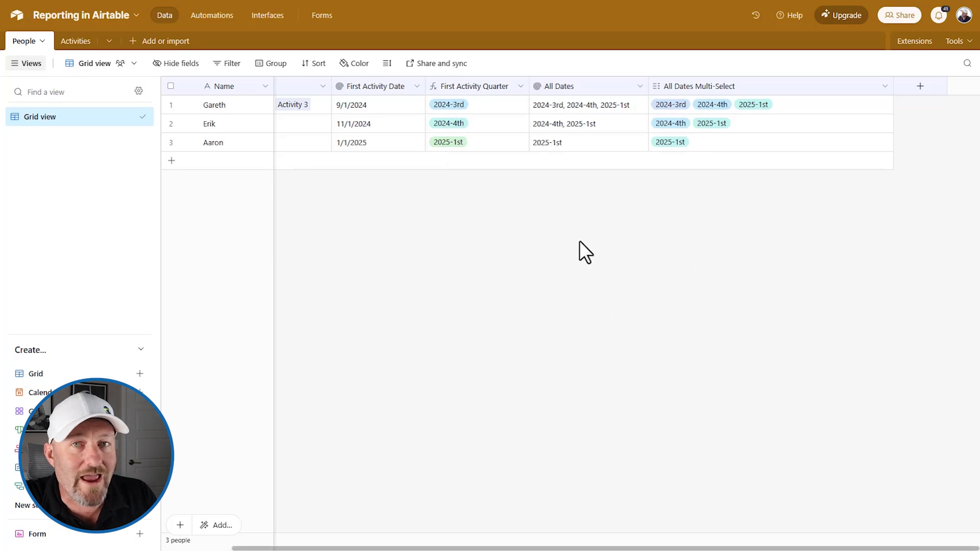
pyautogui.click(884, 86)
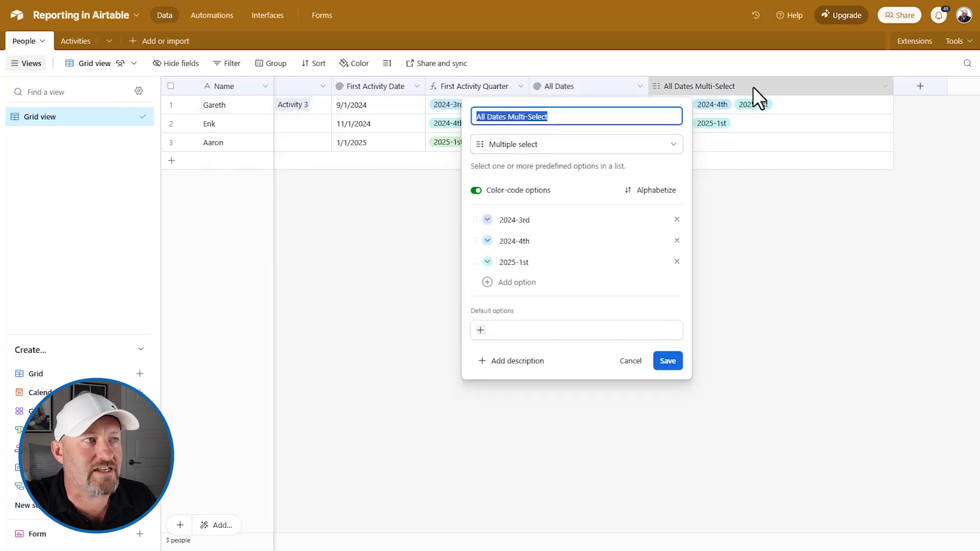
pyautogui.click(666, 361)
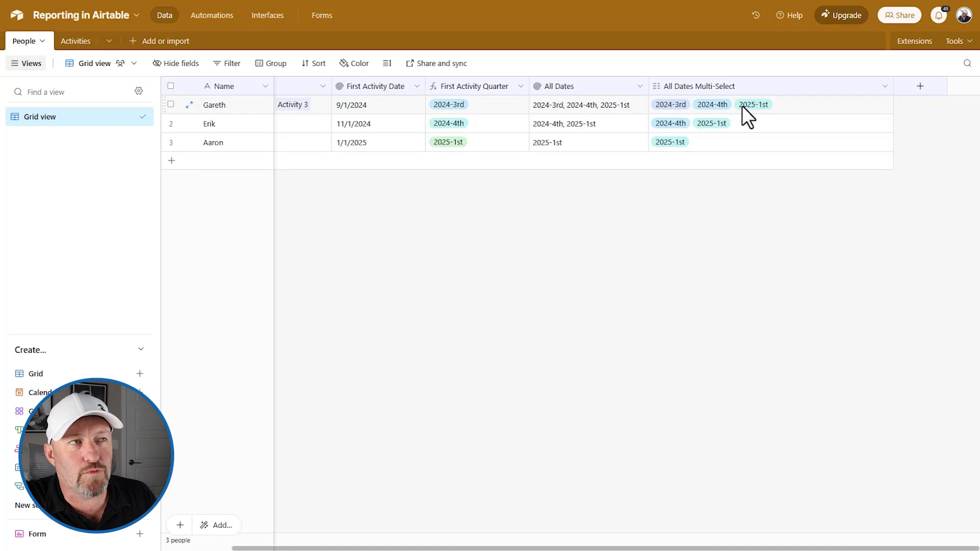
pyautogui.click(584, 104)
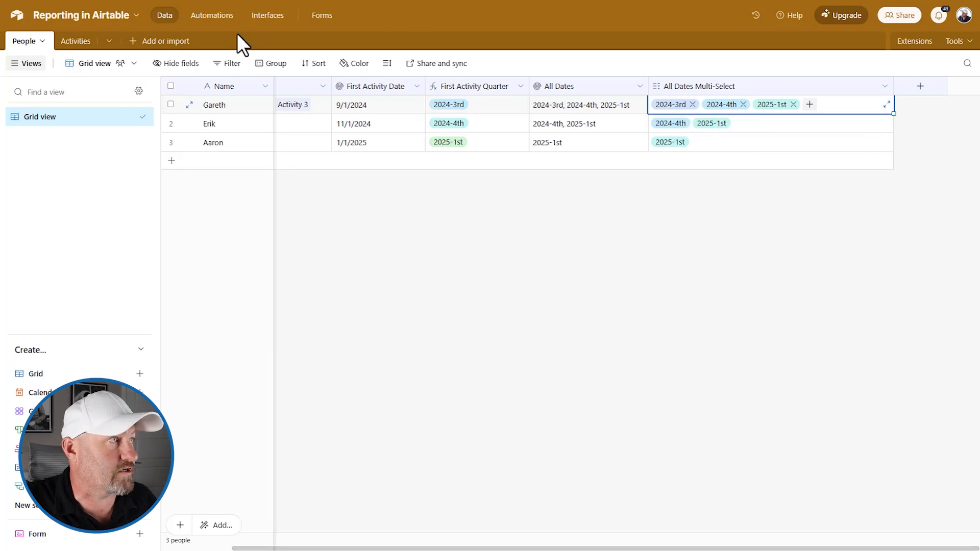
pyautogui.click(212, 16)
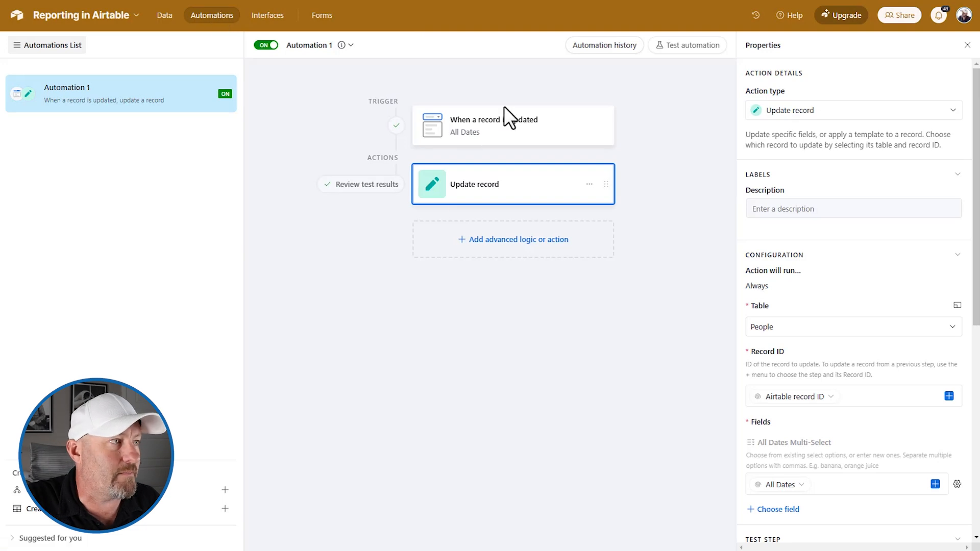
pyautogui.click(511, 124)
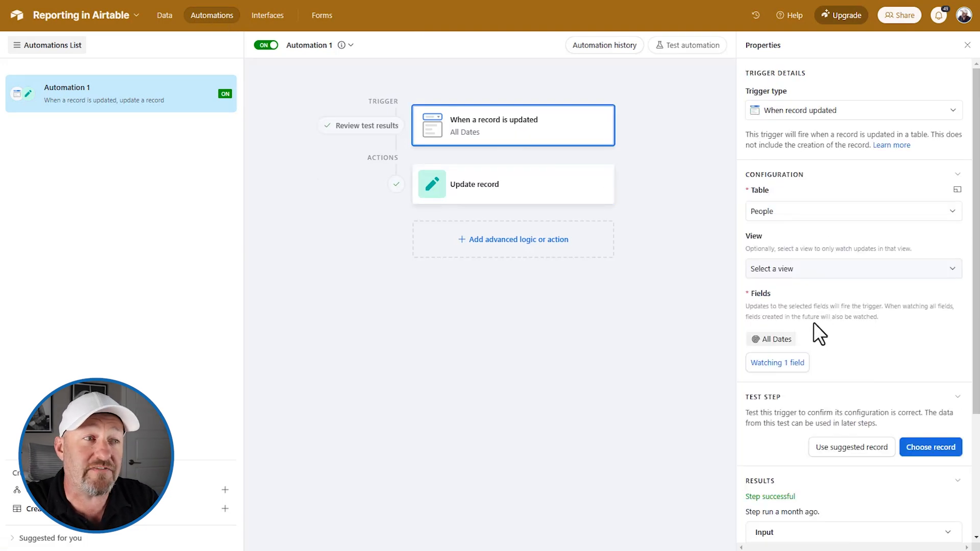
pyautogui.moveTo(780, 345)
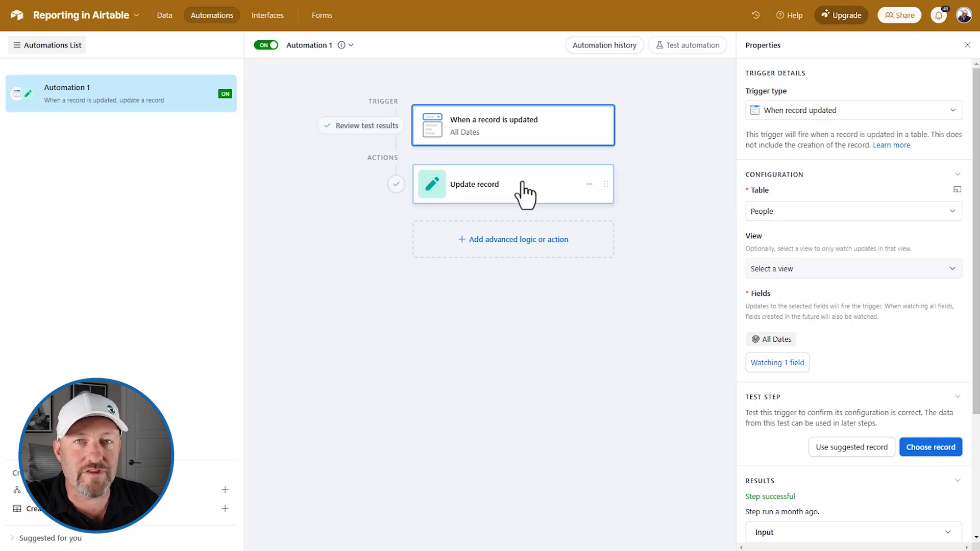
pyautogui.click(513, 184)
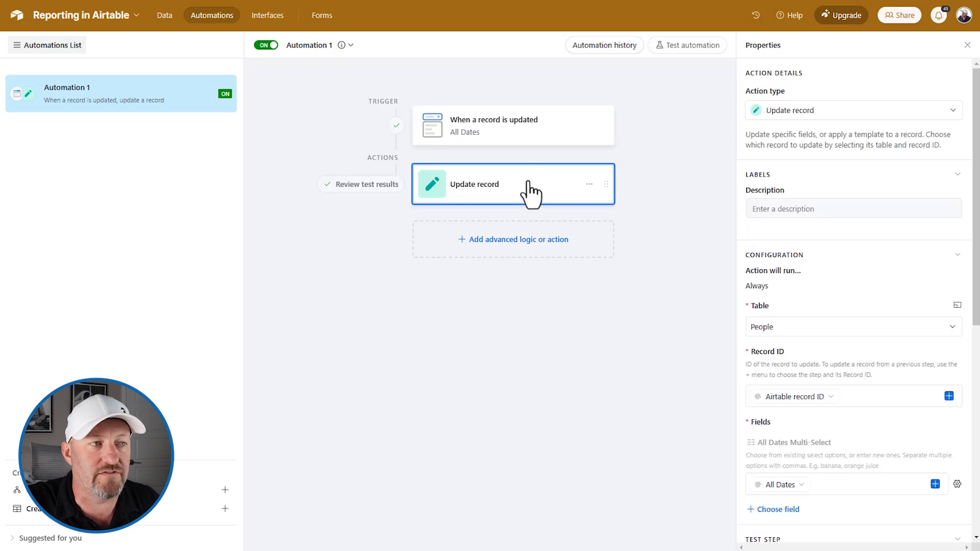
pyautogui.scroll(-3)
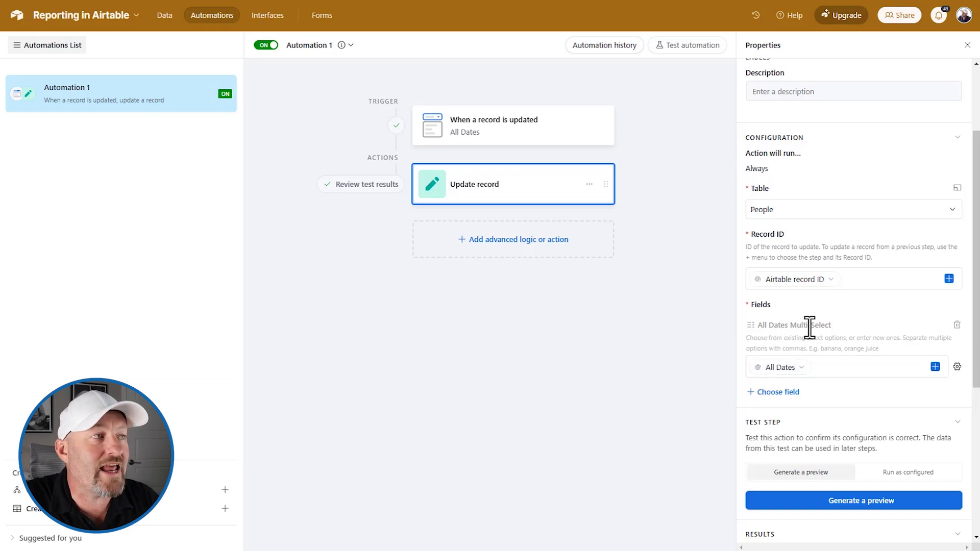
pyautogui.click(164, 15)
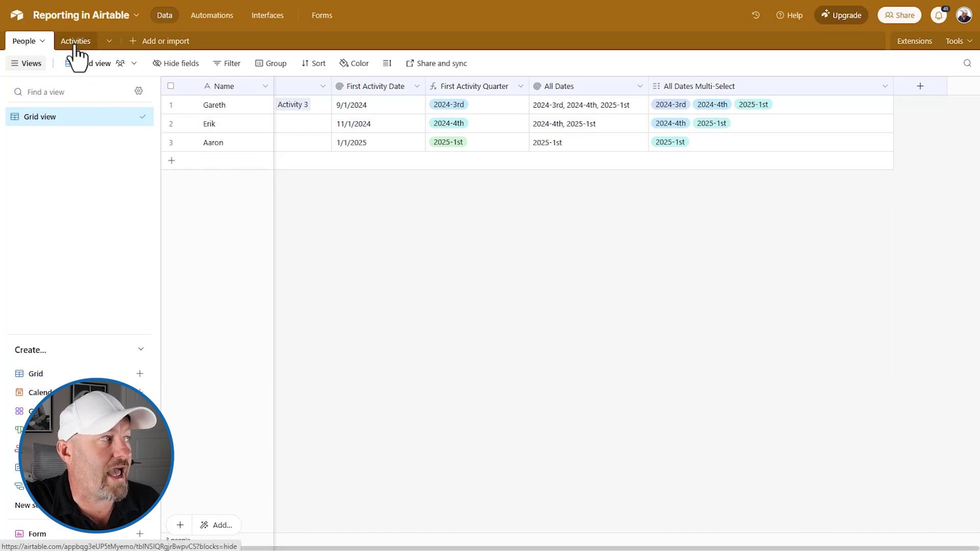
# Step: In the Activities table, date Activity 4 as 4/9/2025
pyautogui.click(74, 40)
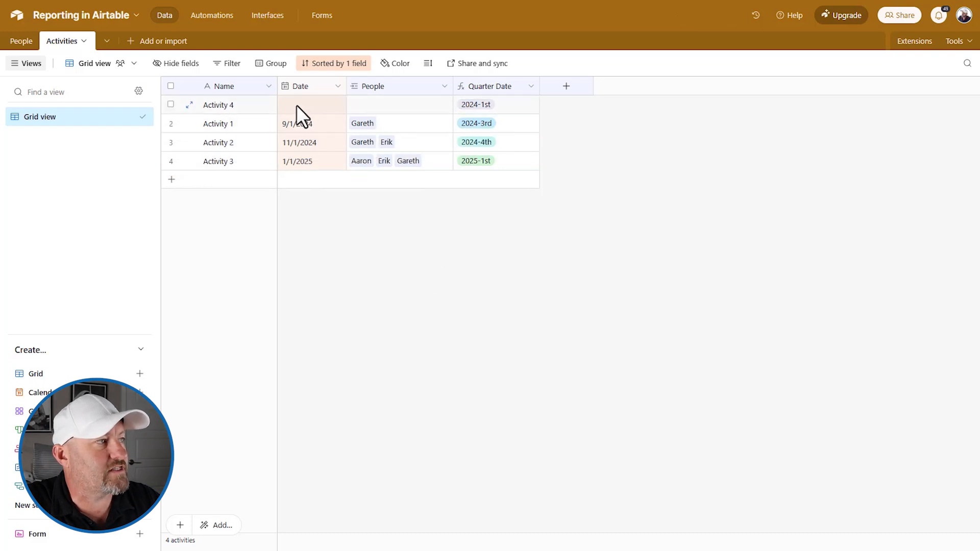
pyautogui.click(306, 104)
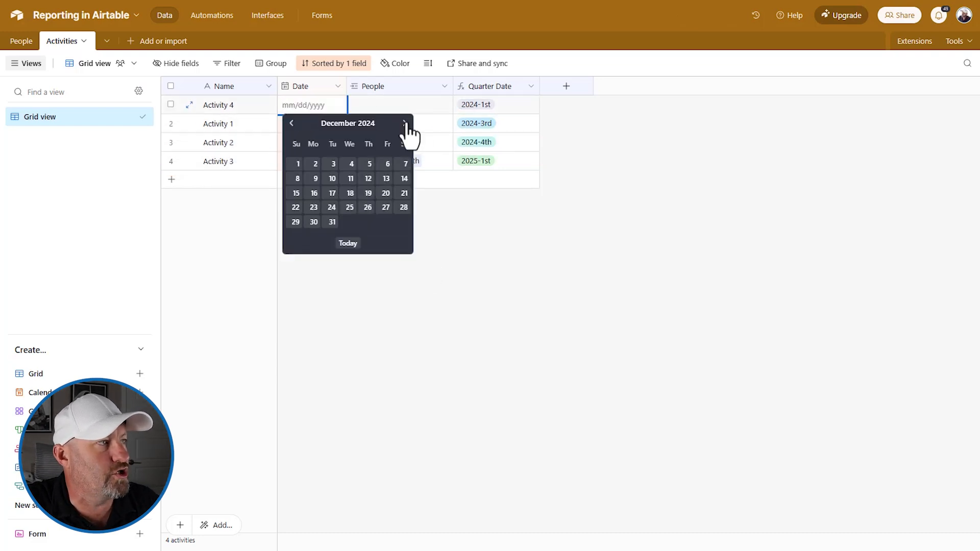
pyautogui.click(405, 123)
pyautogui.write('4/9/2025')
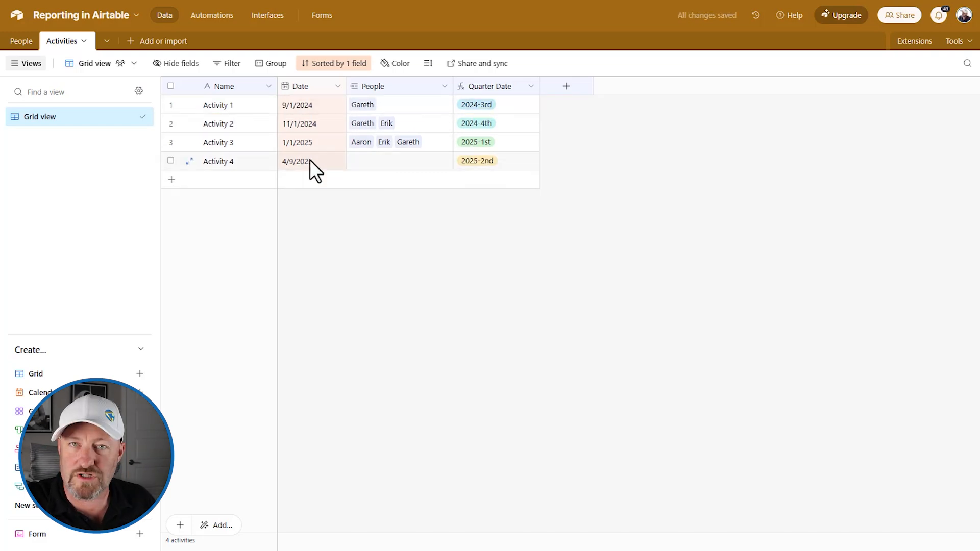
# Step: Confirm Quarter Date's formatting yields 2025-2nd for Activity 4, then return to the People table
pyautogui.click(488, 86)
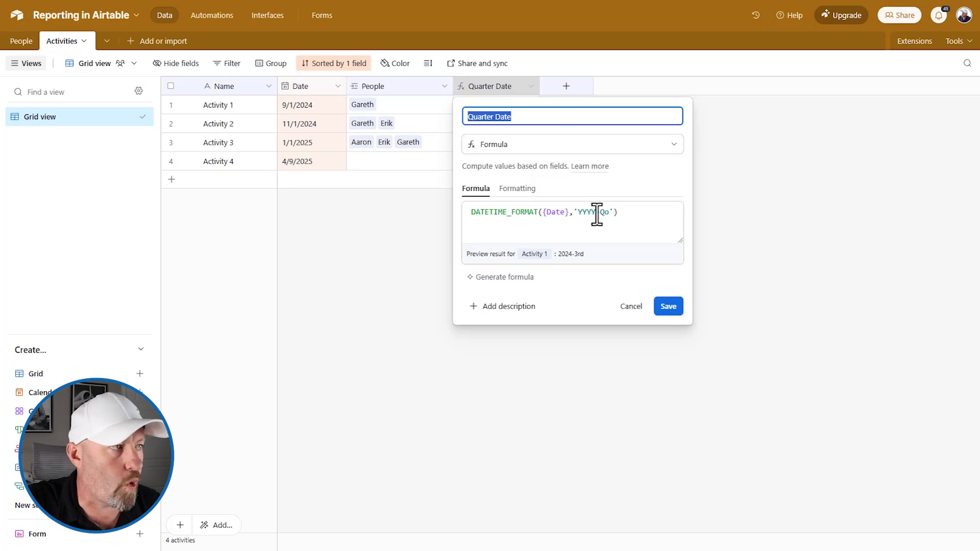
pyautogui.click(516, 189)
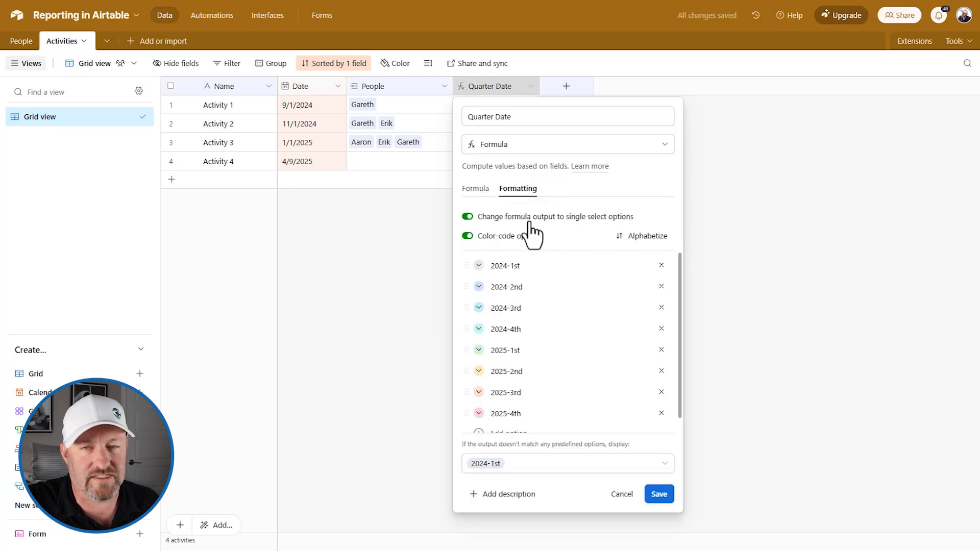
pyautogui.click(659, 494)
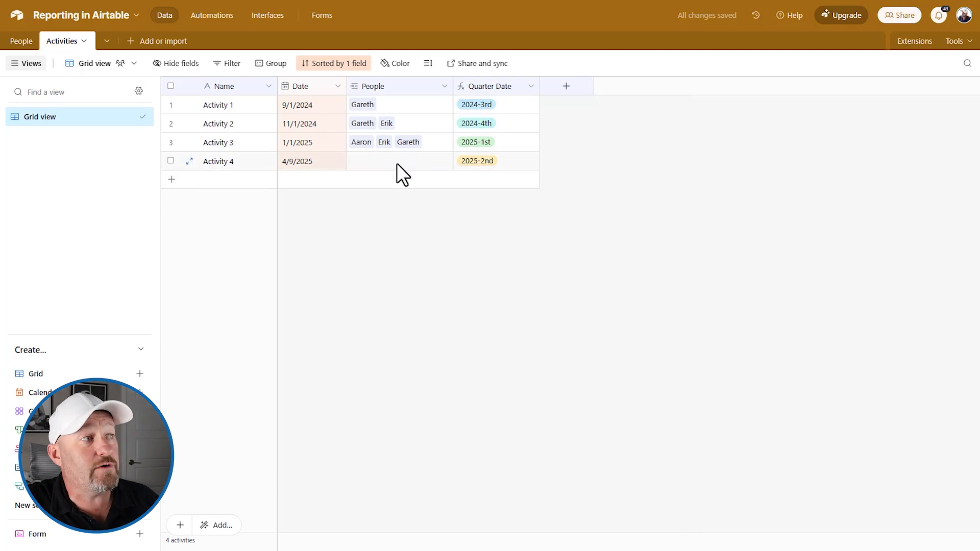
pyautogui.click(399, 160)
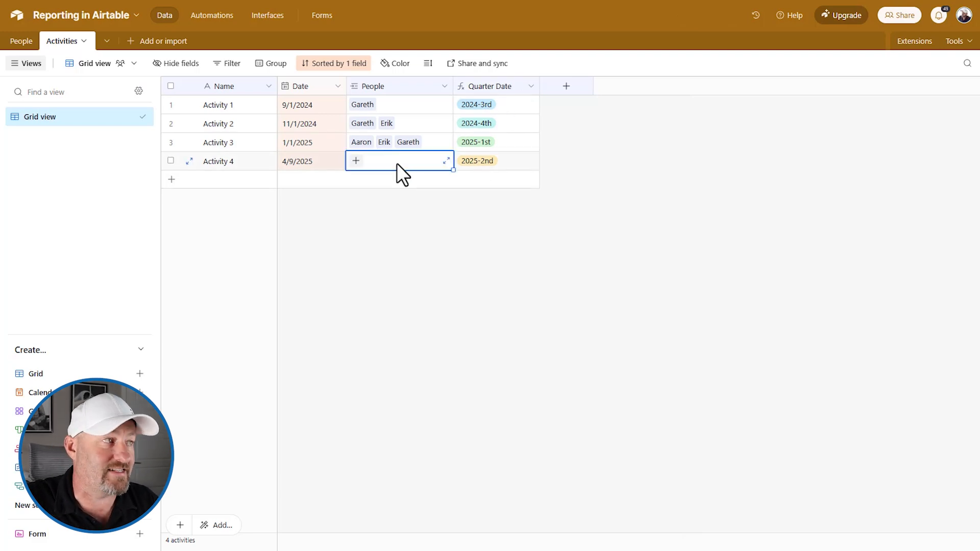
pyautogui.click(20, 40)
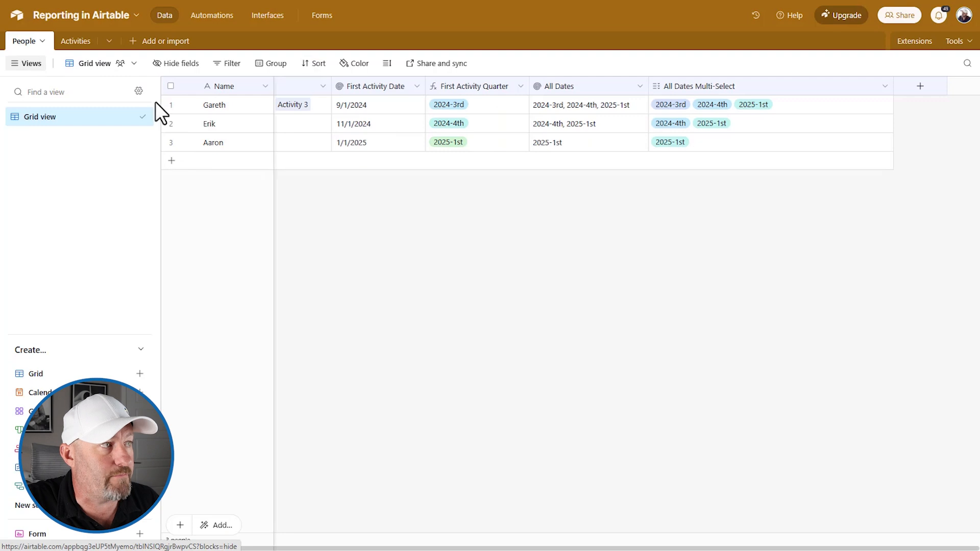
# Step: Link Aaron to Activity 4 so his All Dates and Multi-Select gain 2025-2nd, then return to the Dashboard interface
pyautogui.click(213, 104)
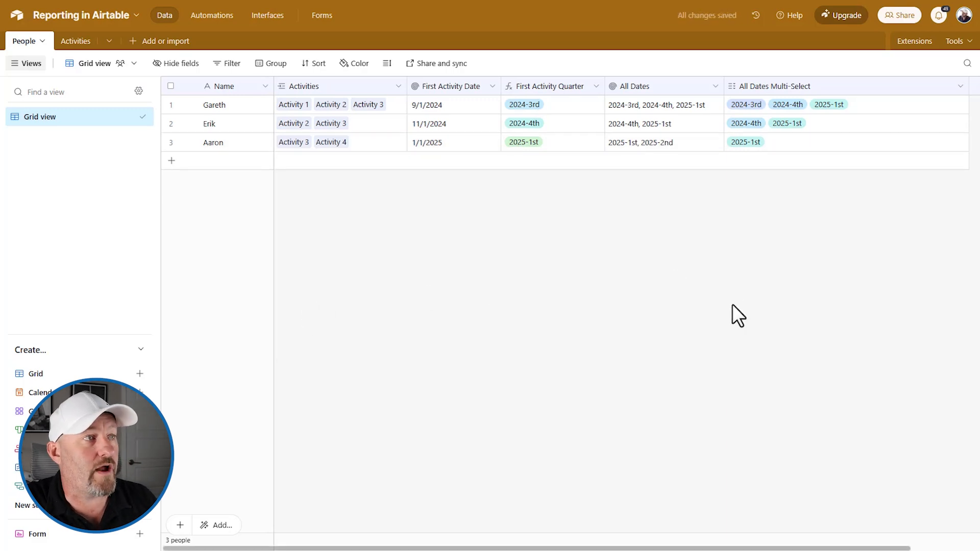
pyautogui.click(641, 142)
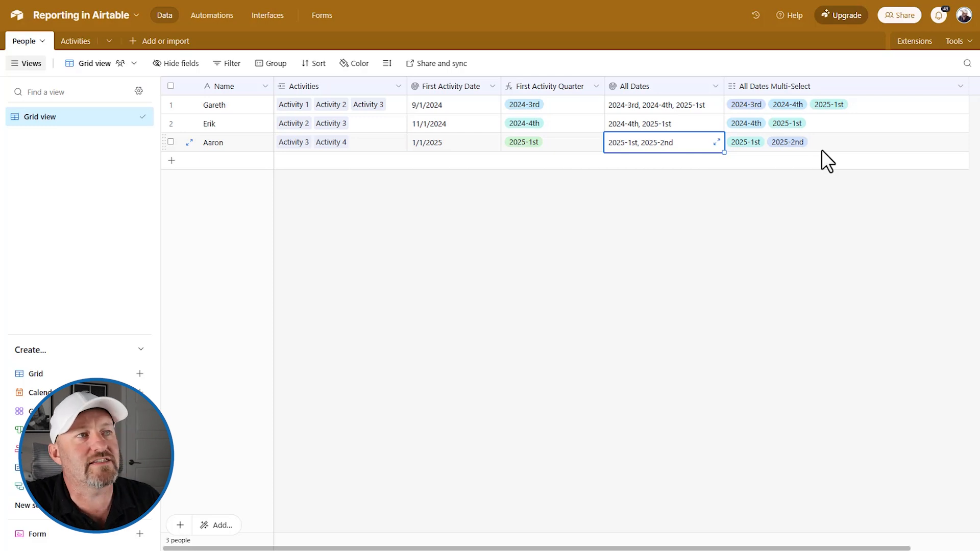
pyautogui.click(844, 142)
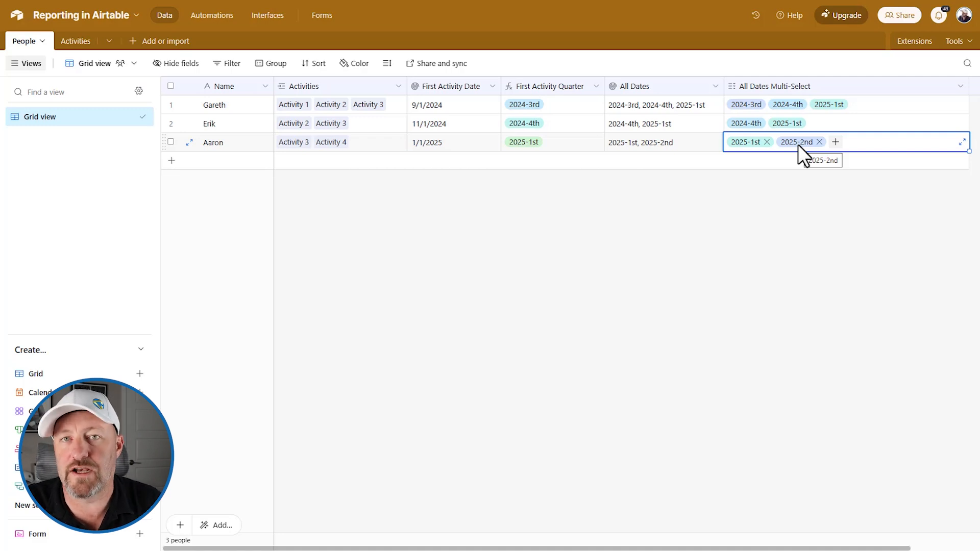
pyautogui.moveTo(536, 244)
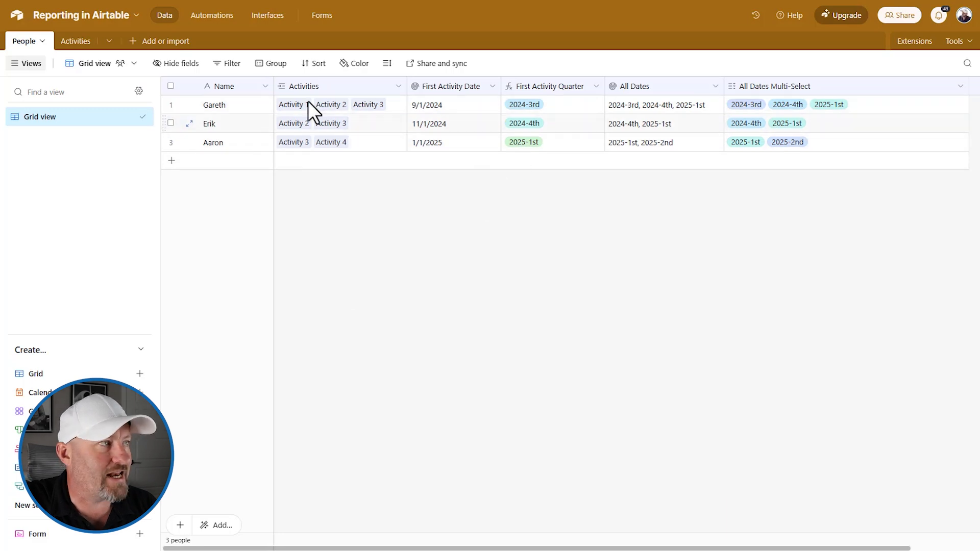
pyautogui.click(268, 16)
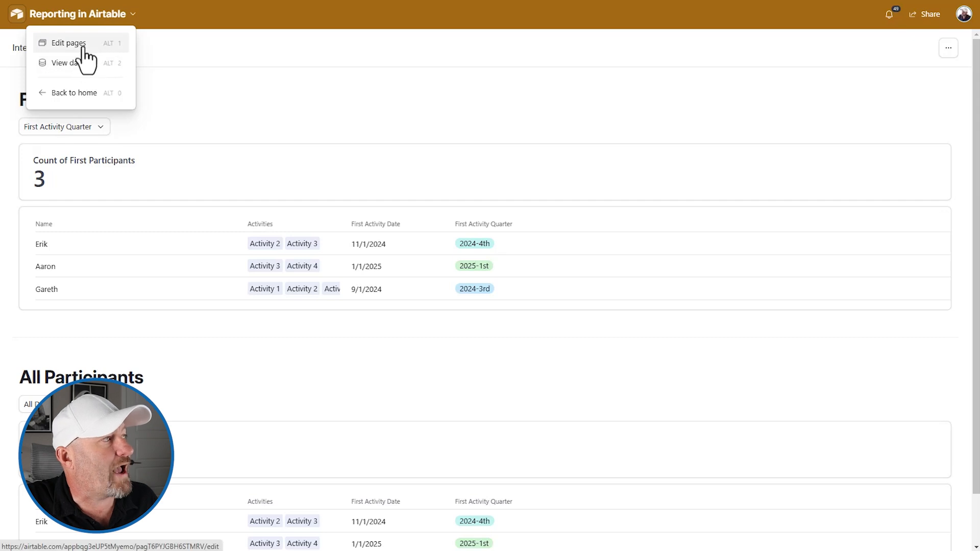
pyautogui.click(68, 43)
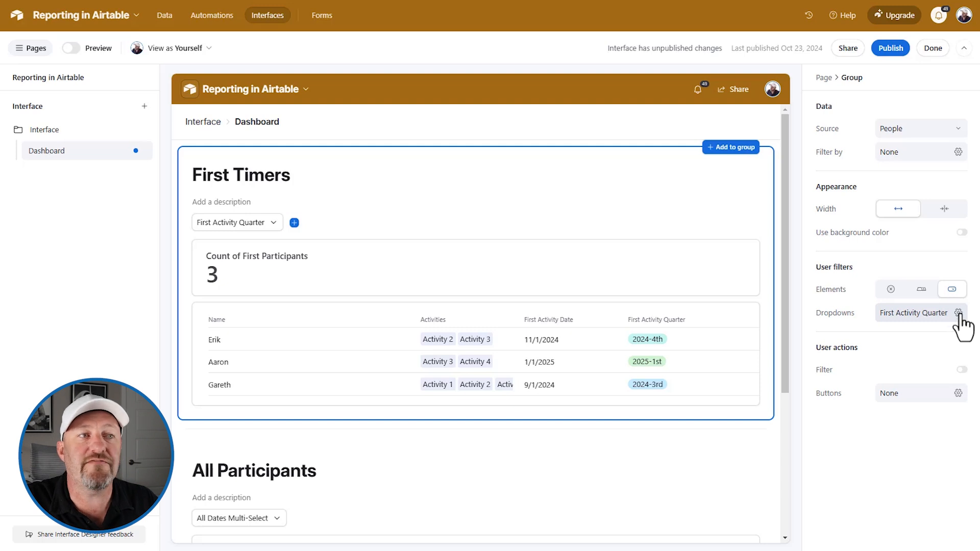
pyautogui.moveTo(910, 196)
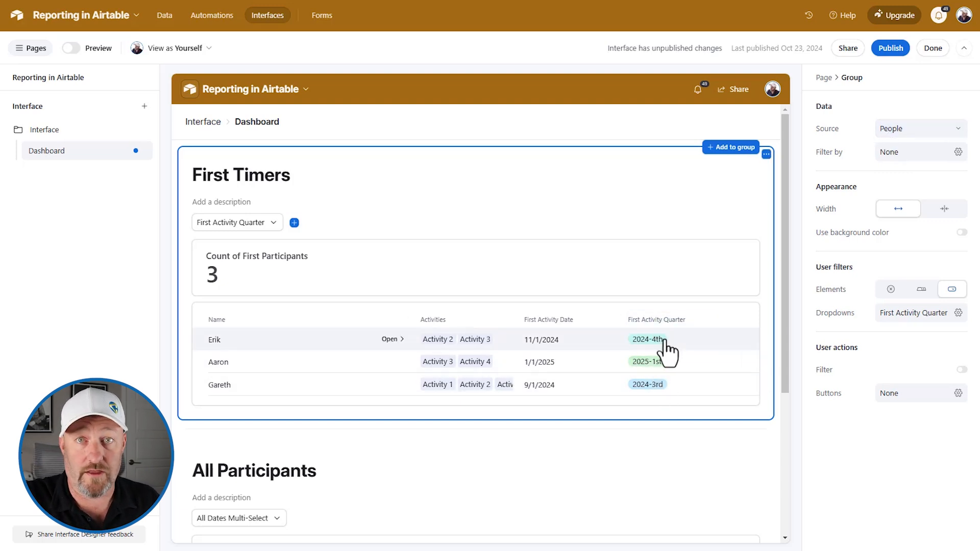
pyautogui.moveTo(239, 243)
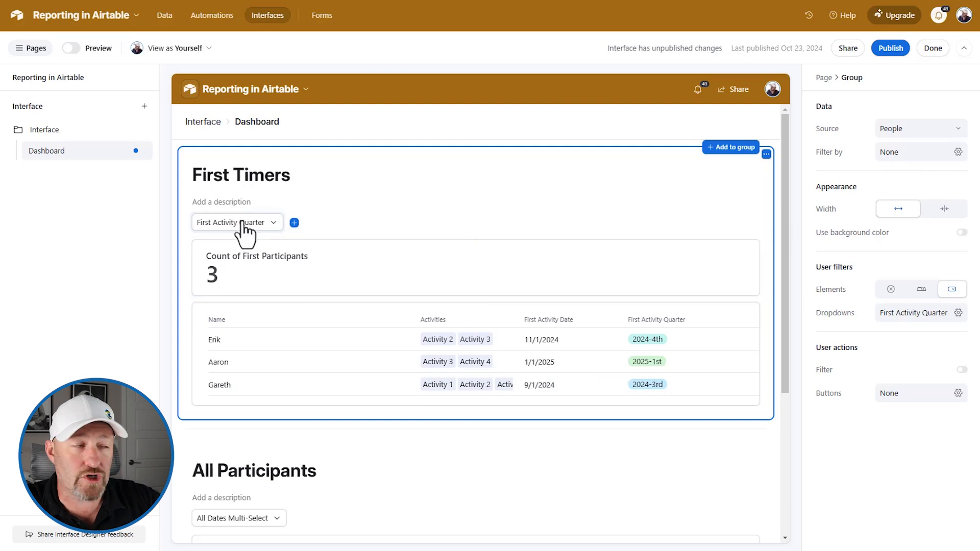
pyautogui.moveTo(282, 276)
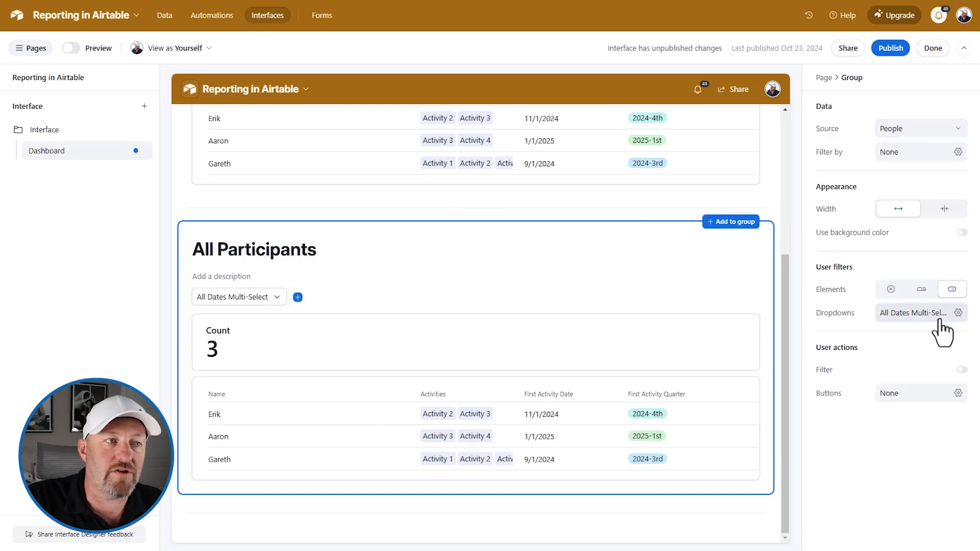
pyautogui.click(915, 312)
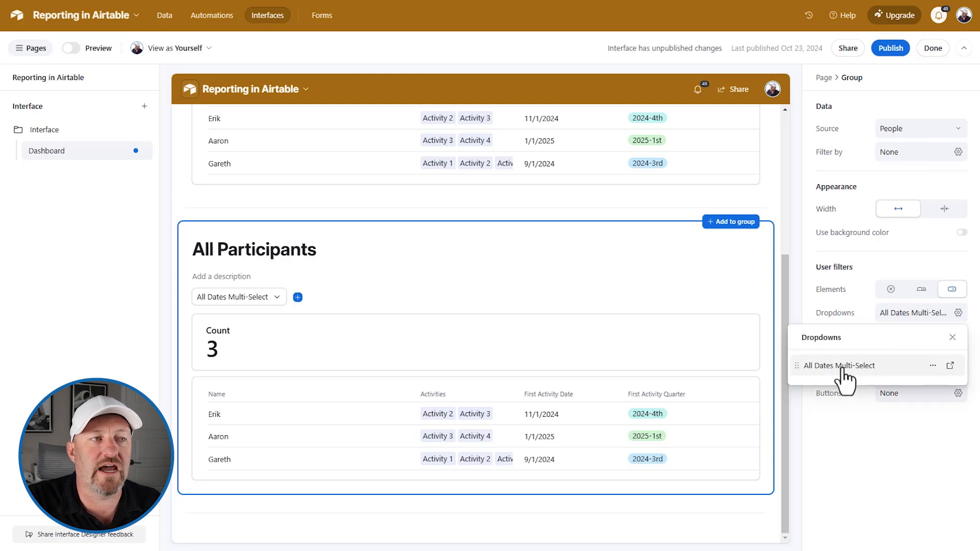
pyautogui.moveTo(836, 382)
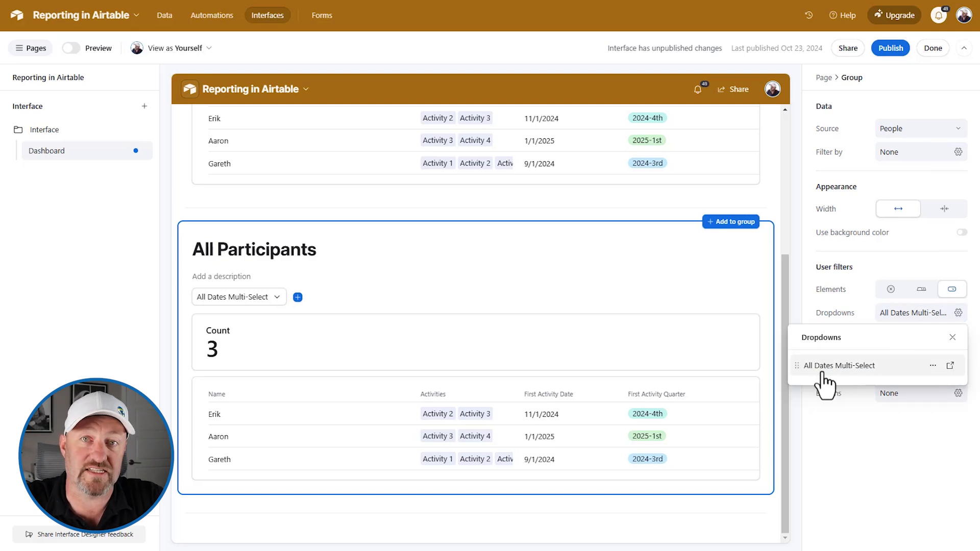
pyautogui.click(255, 249)
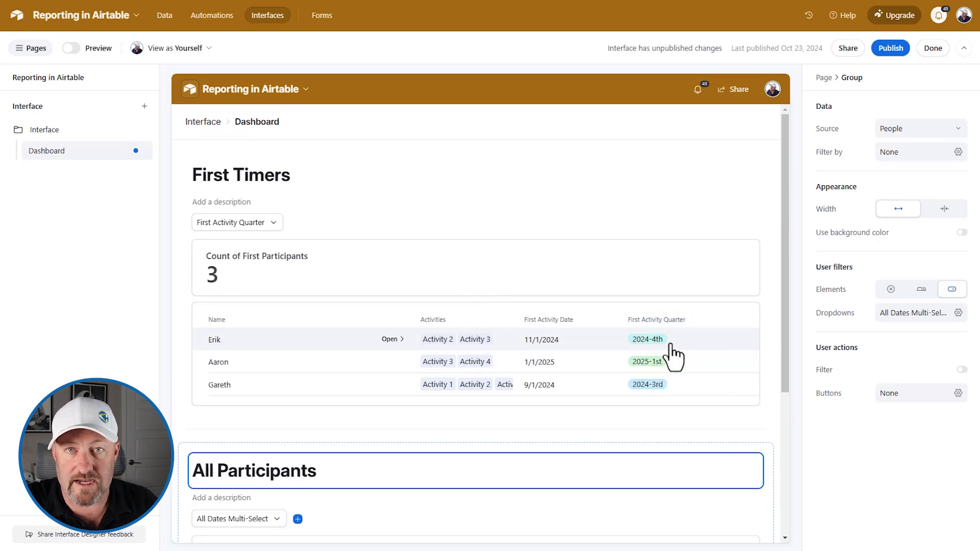
pyautogui.scroll(-3)
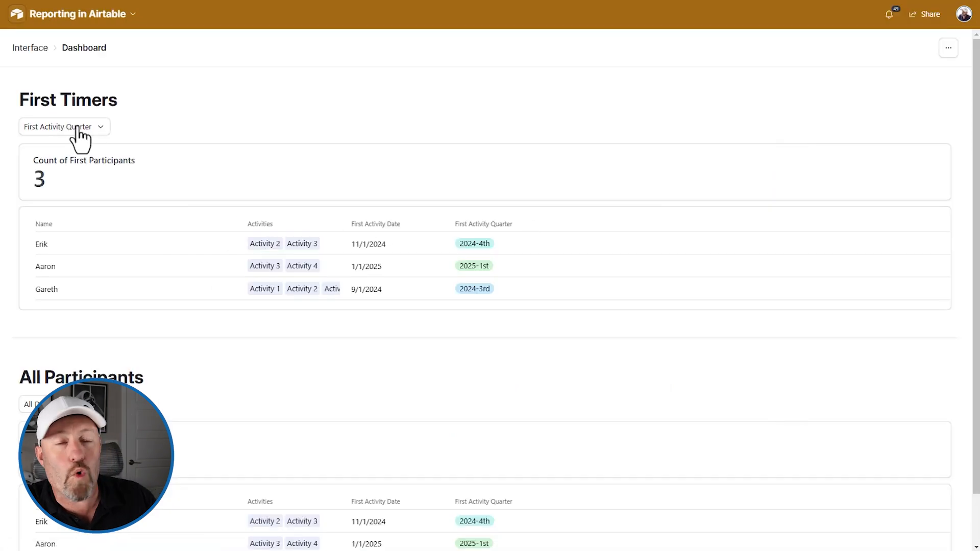
# Step: Set both the First Timers and All Participants filters to 2025-1st, leaving Aaron and three participants
pyautogui.click(62, 126)
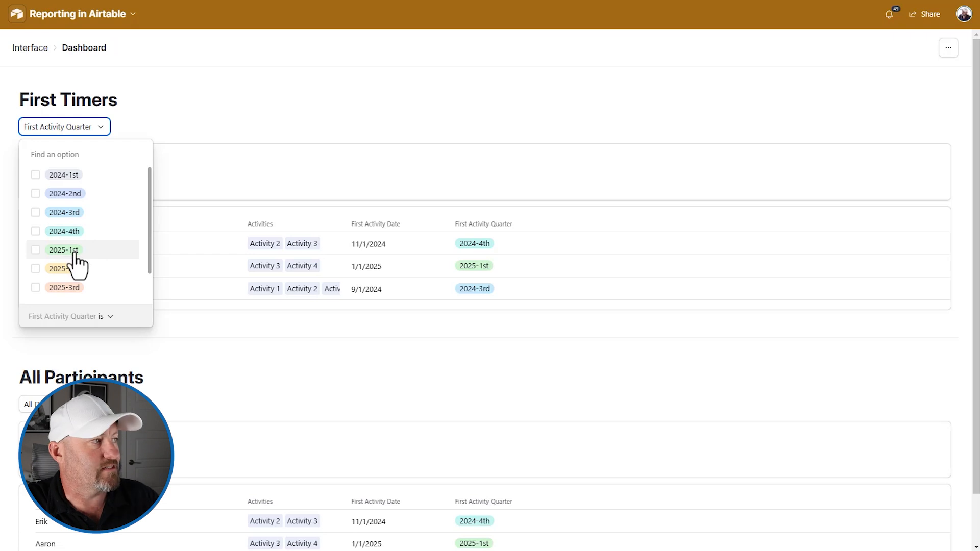
pyautogui.click(64, 249)
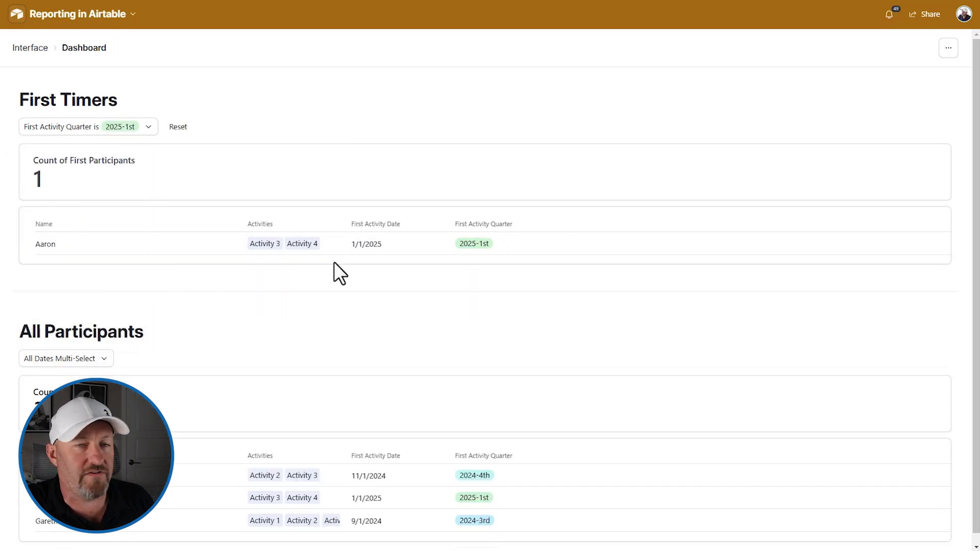
pyautogui.click(65, 348)
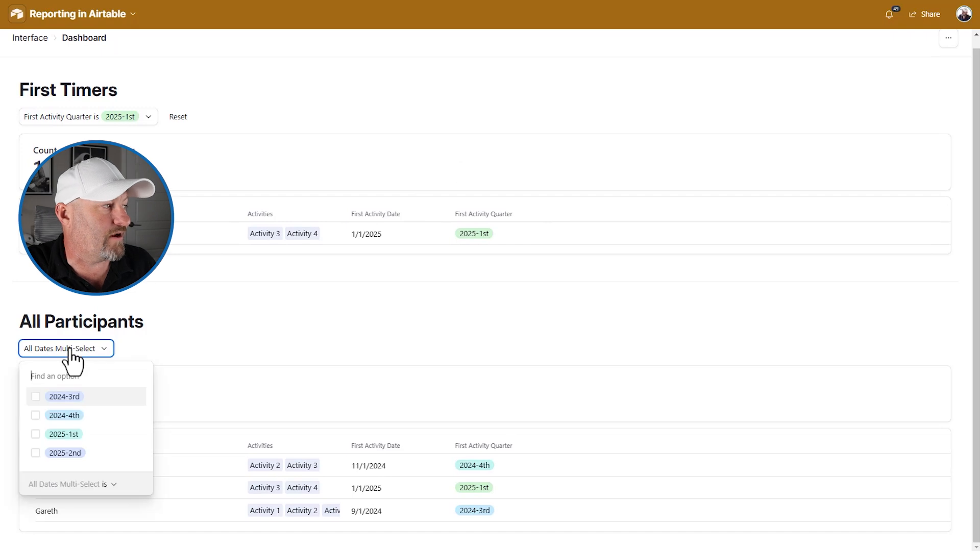
pyautogui.click(64, 434)
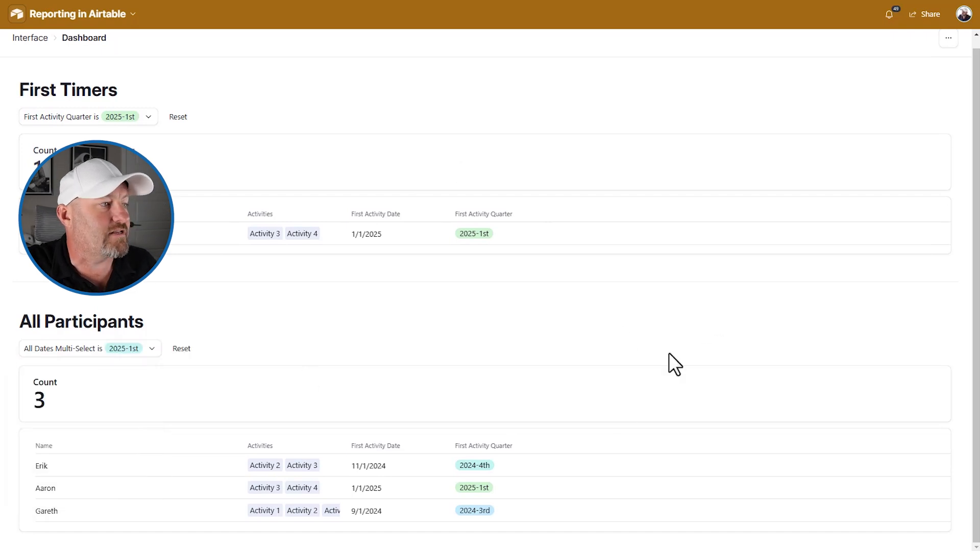
pyautogui.moveTo(191, 484)
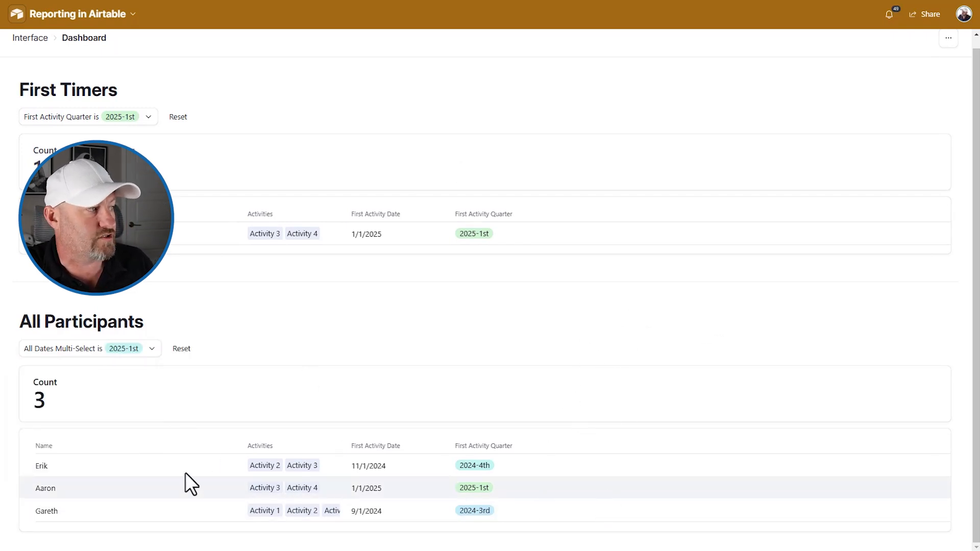
pyautogui.moveTo(115, 511)
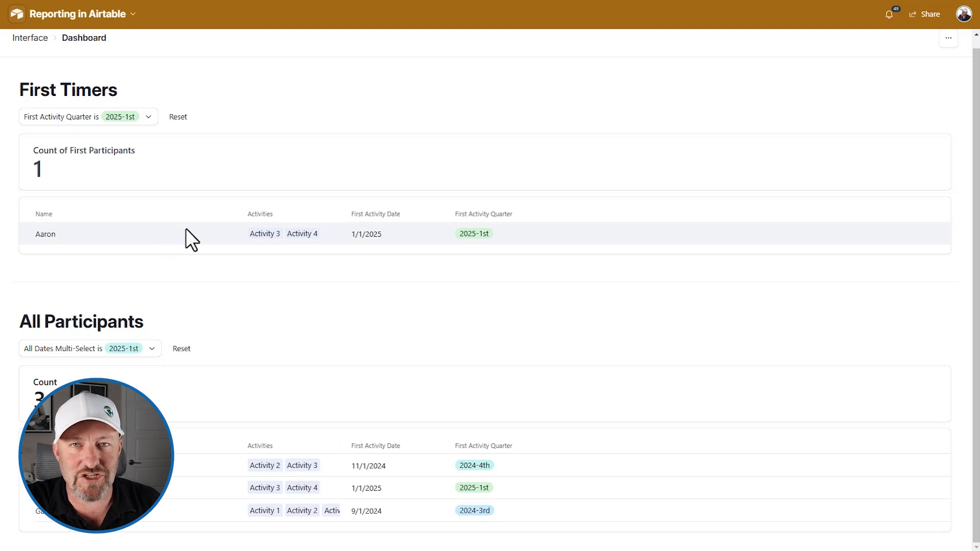
pyautogui.click(947, 38)
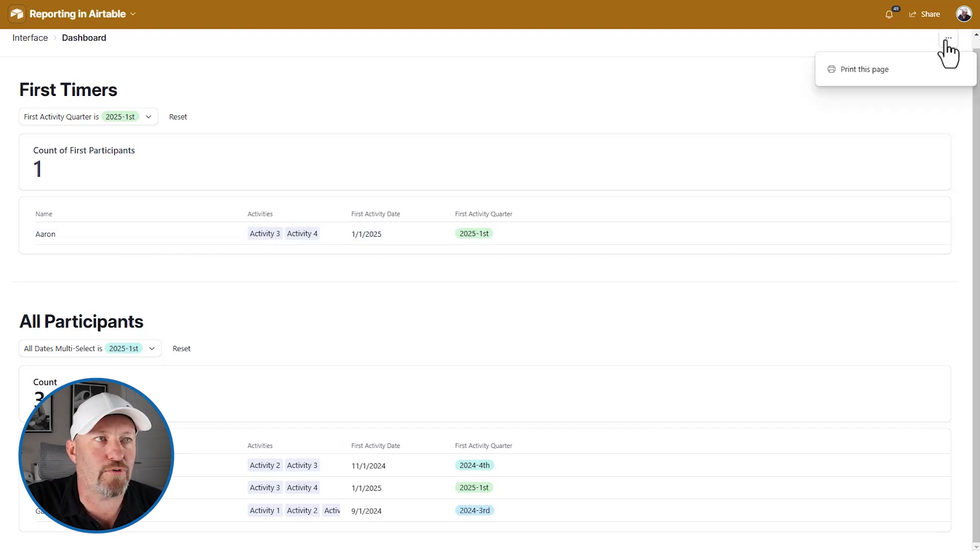
# Step: Print the filtered dashboard page with Save as PDF, reaching the two-page preview
pyautogui.click(865, 70)
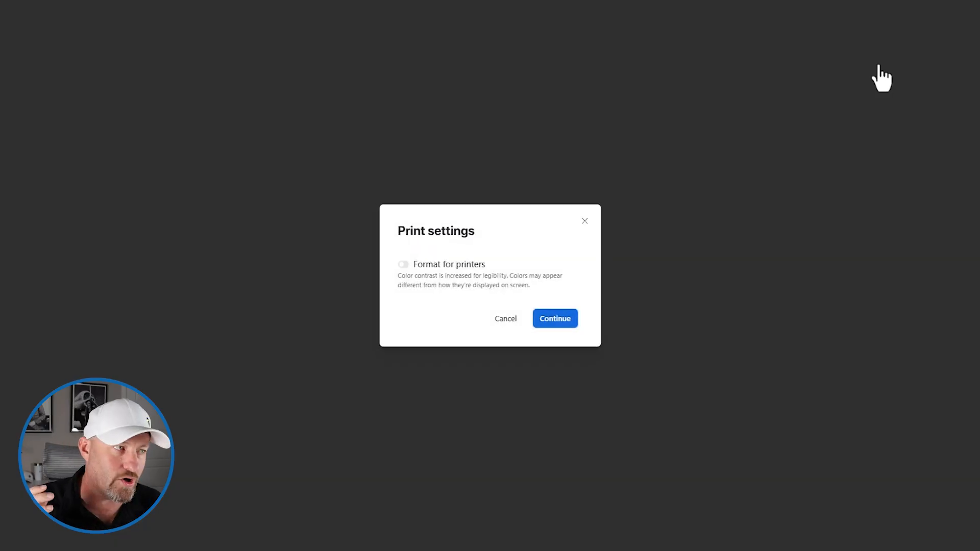
pyautogui.click(554, 319)
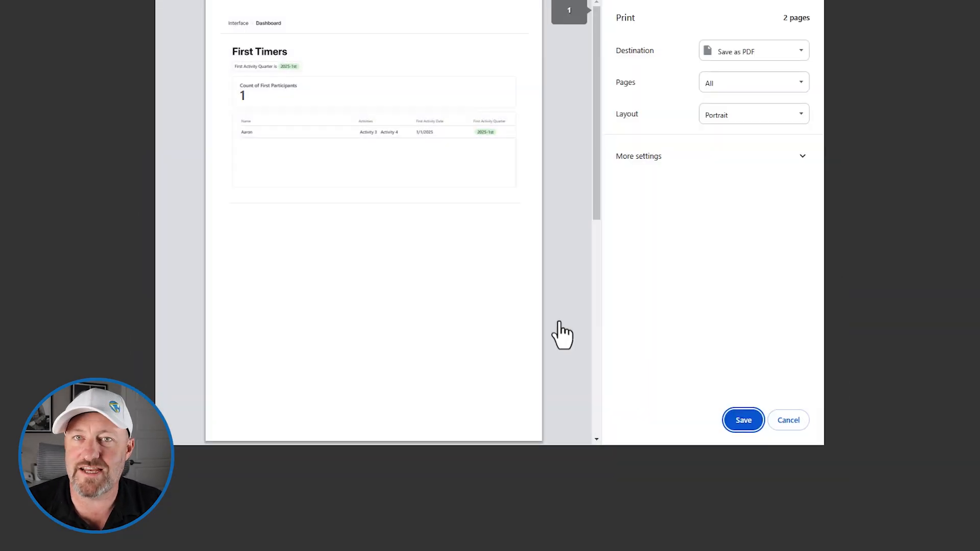